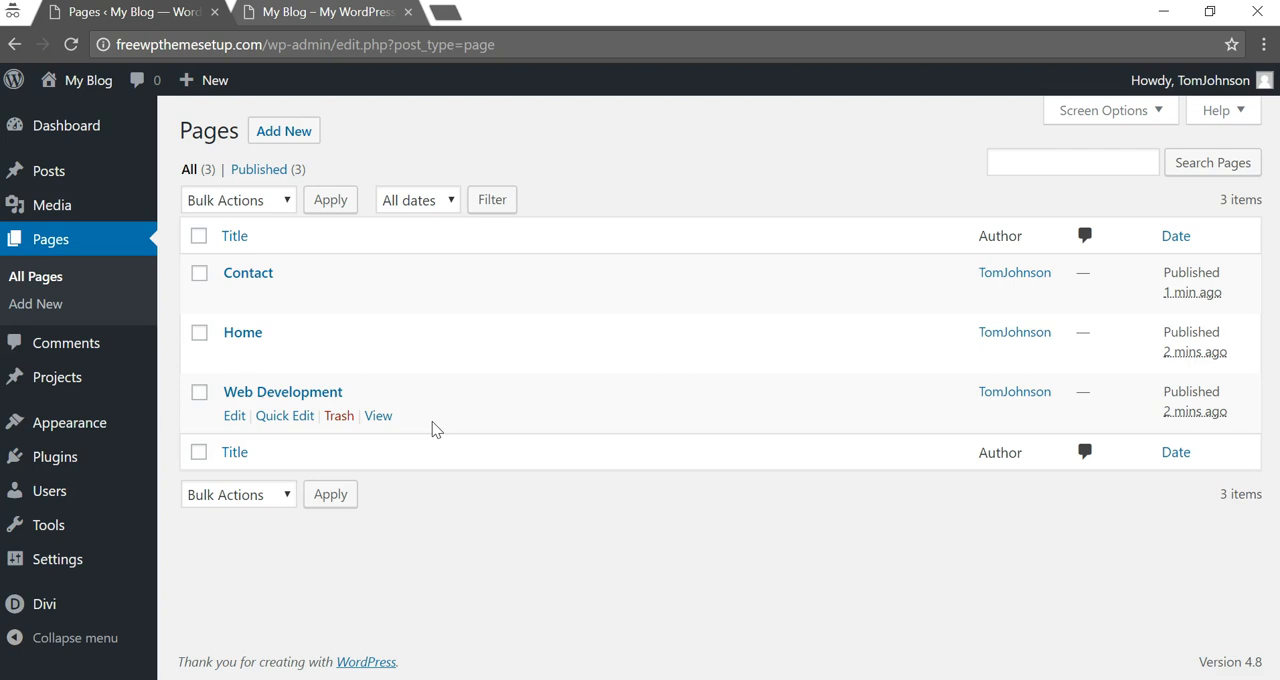
{"action": "mouse_move", "coordinate": [452, 402]}
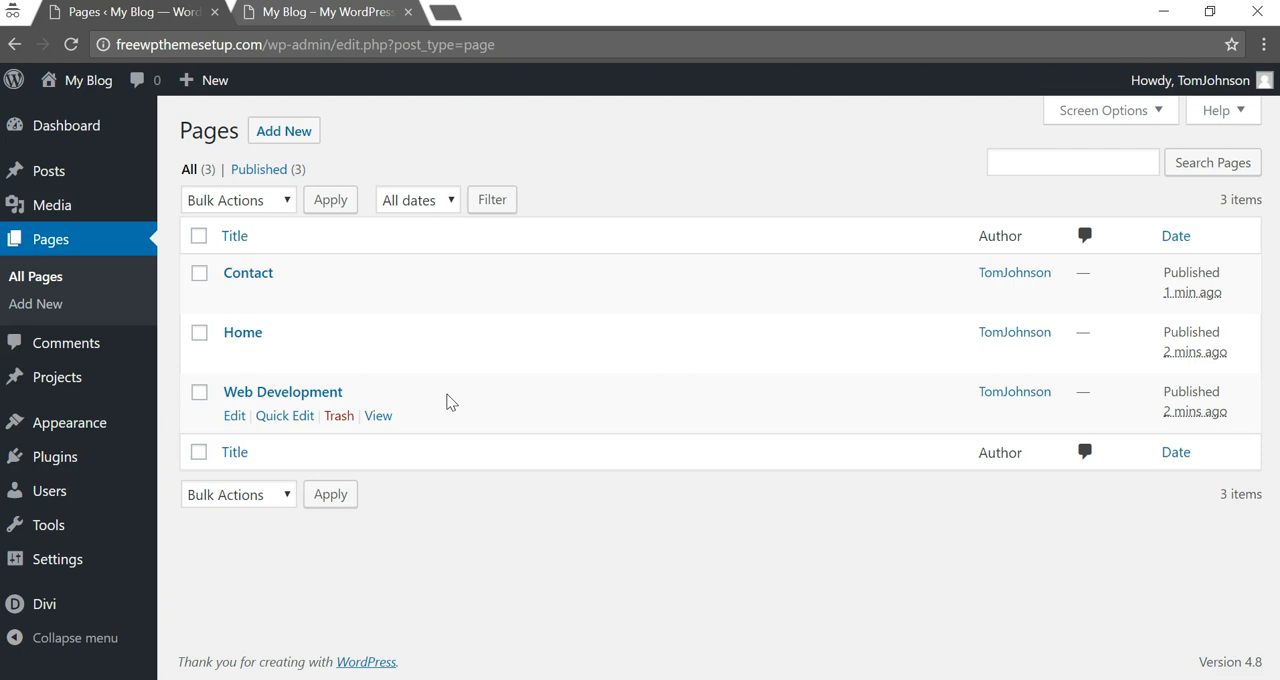
{"action": "mouse_move", "coordinate": [520, 140]}
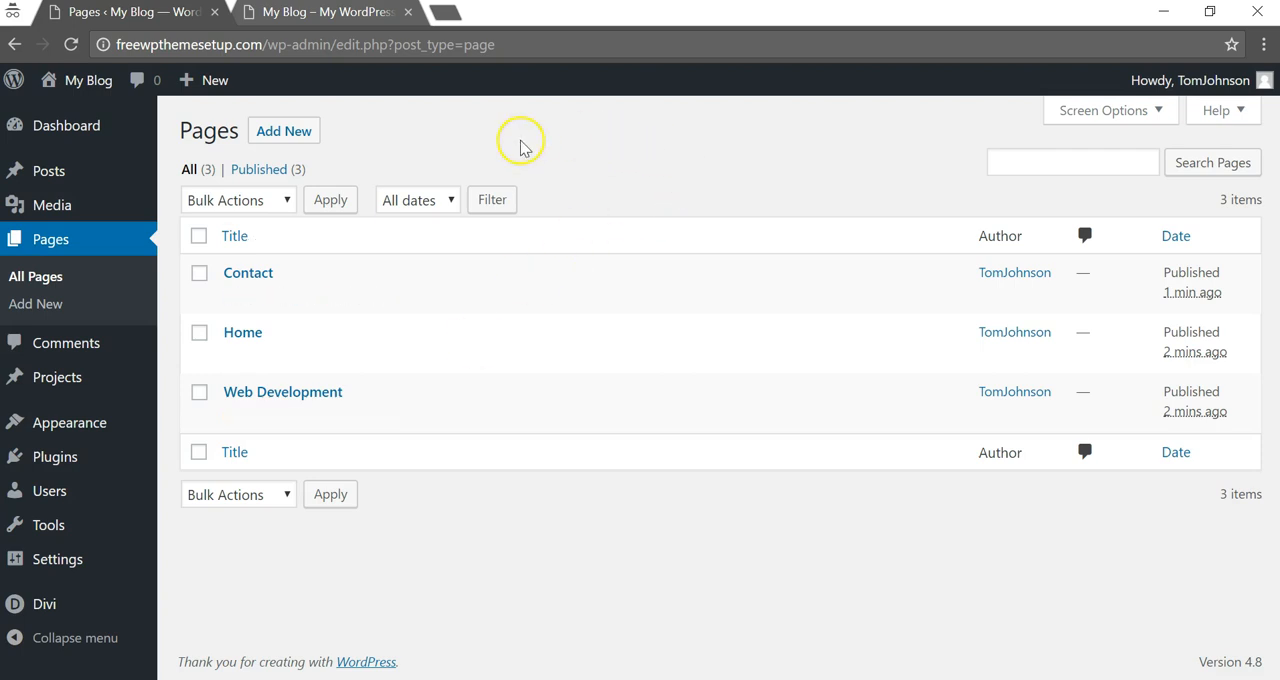
{"action": "mouse_move", "coordinate": [576, 218]}
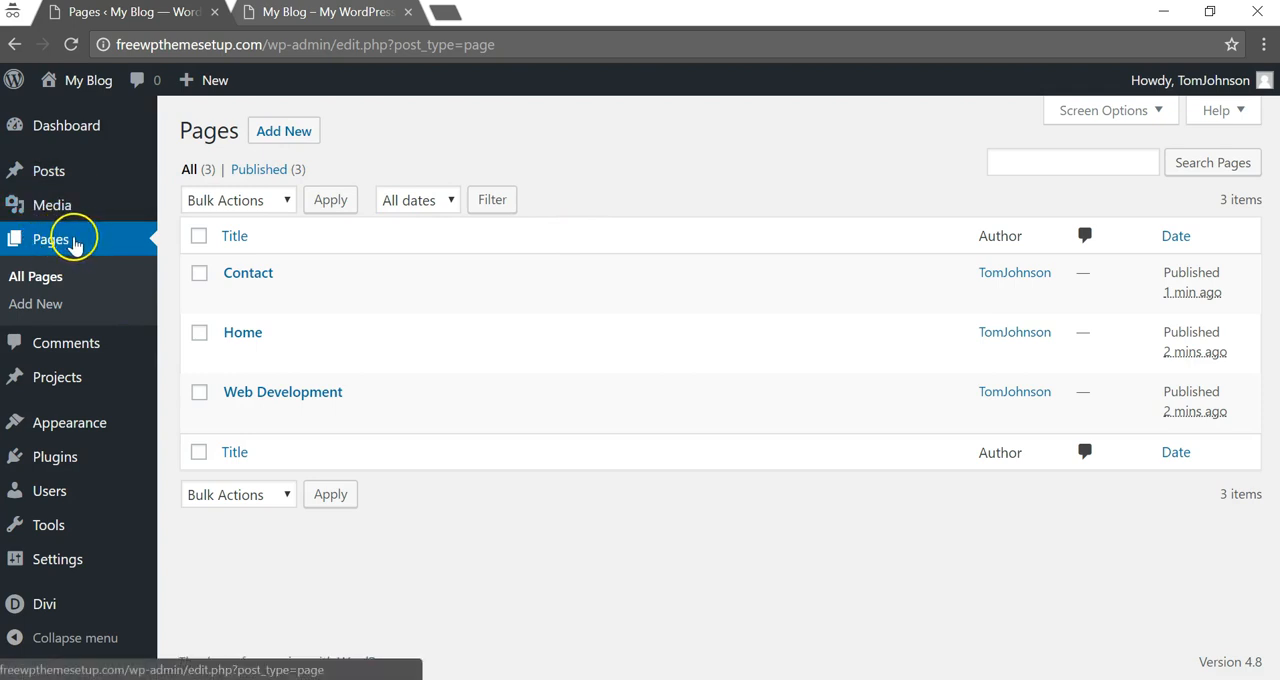
{"action": "mouse_move", "coordinate": [300, 272]}
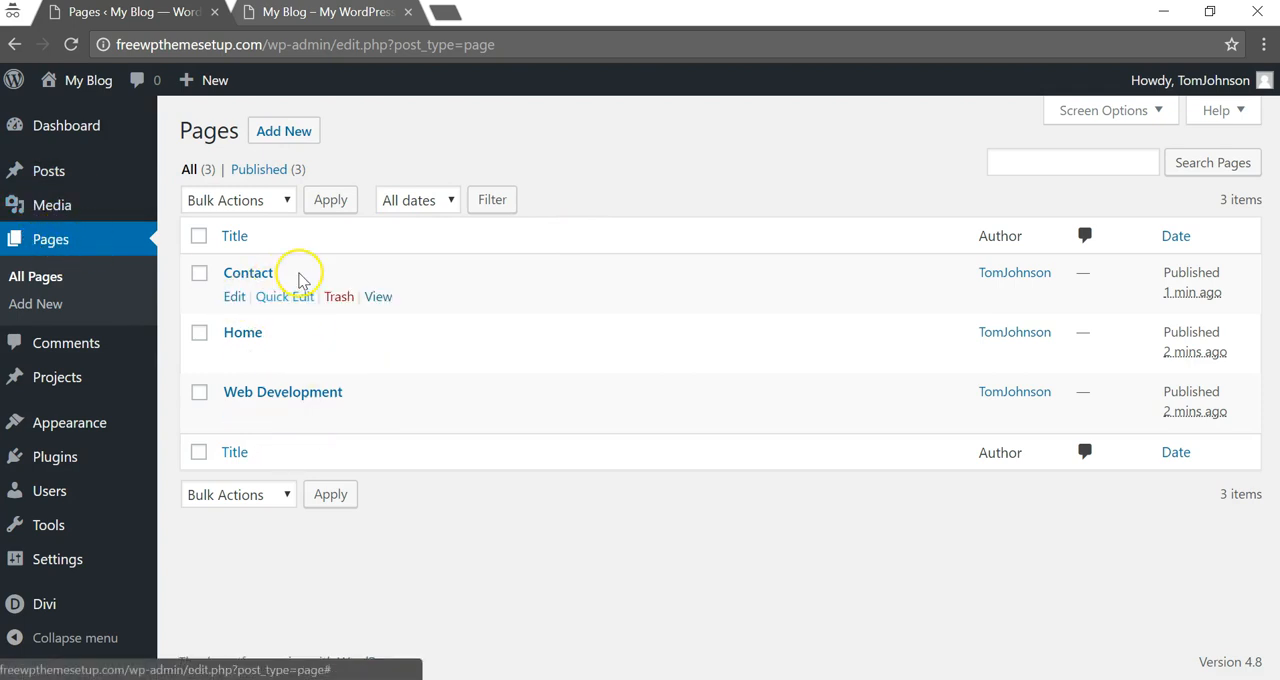
{"action": "mouse_move", "coordinate": [304, 276]}
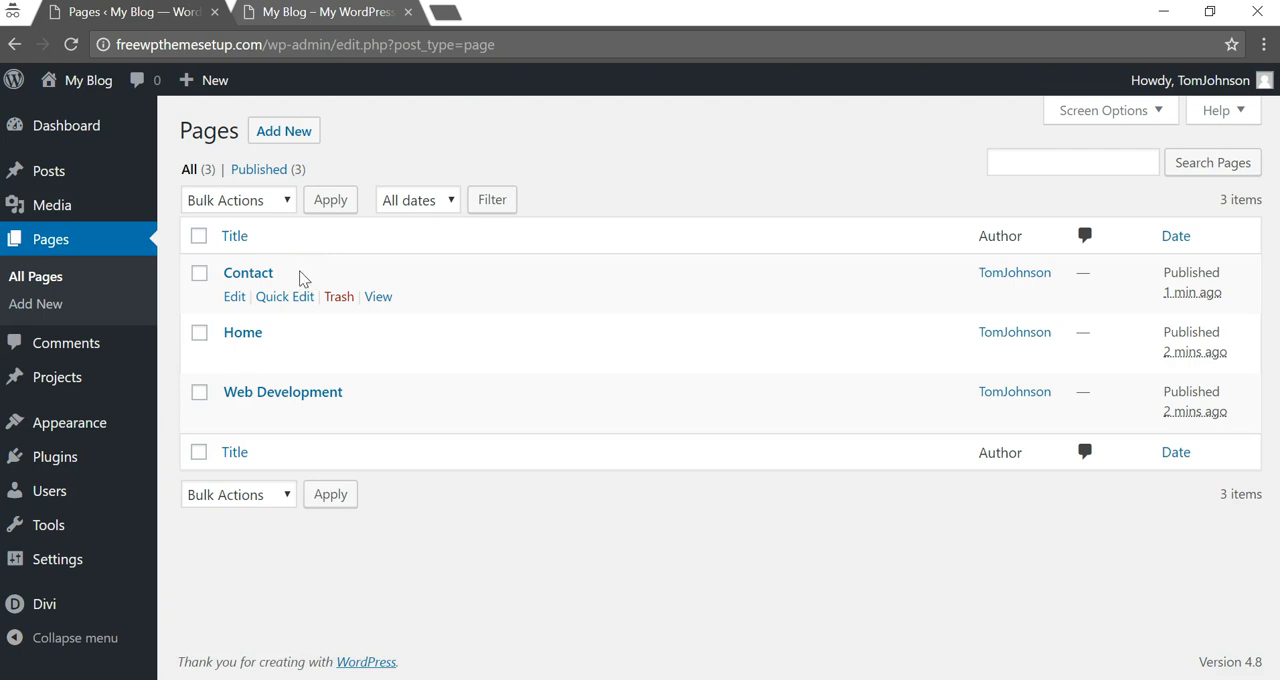
{"action": "mouse_move", "coordinate": [68, 422]}
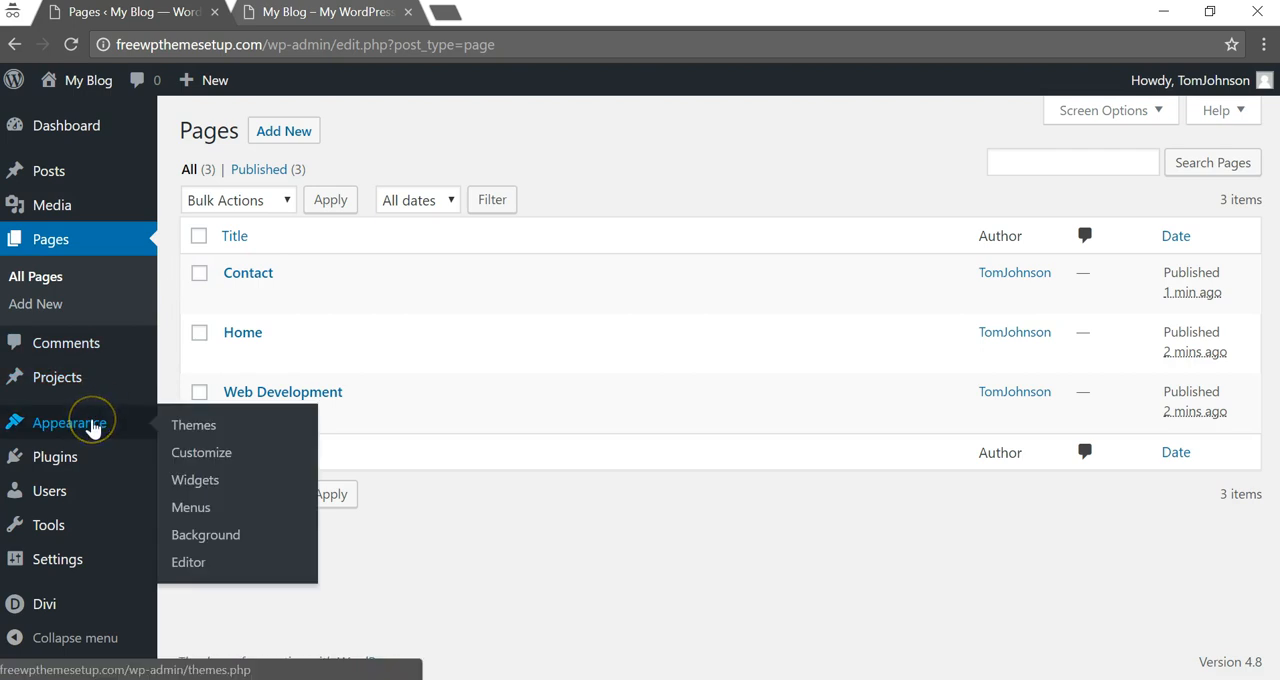
{"action": "mouse_move", "coordinate": [192, 508]}
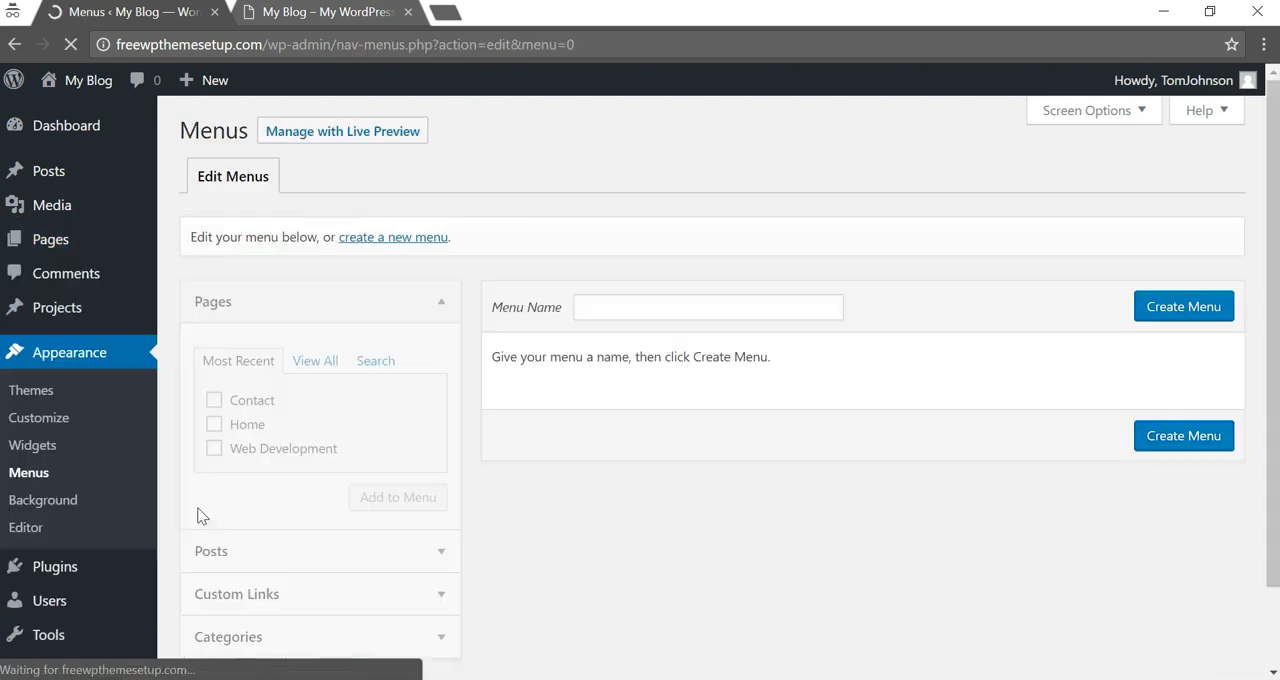
Step: Create a menu named 'main menu' and assign it as the Primary Menu
{"action": "left_click", "coordinate": [708, 308]}
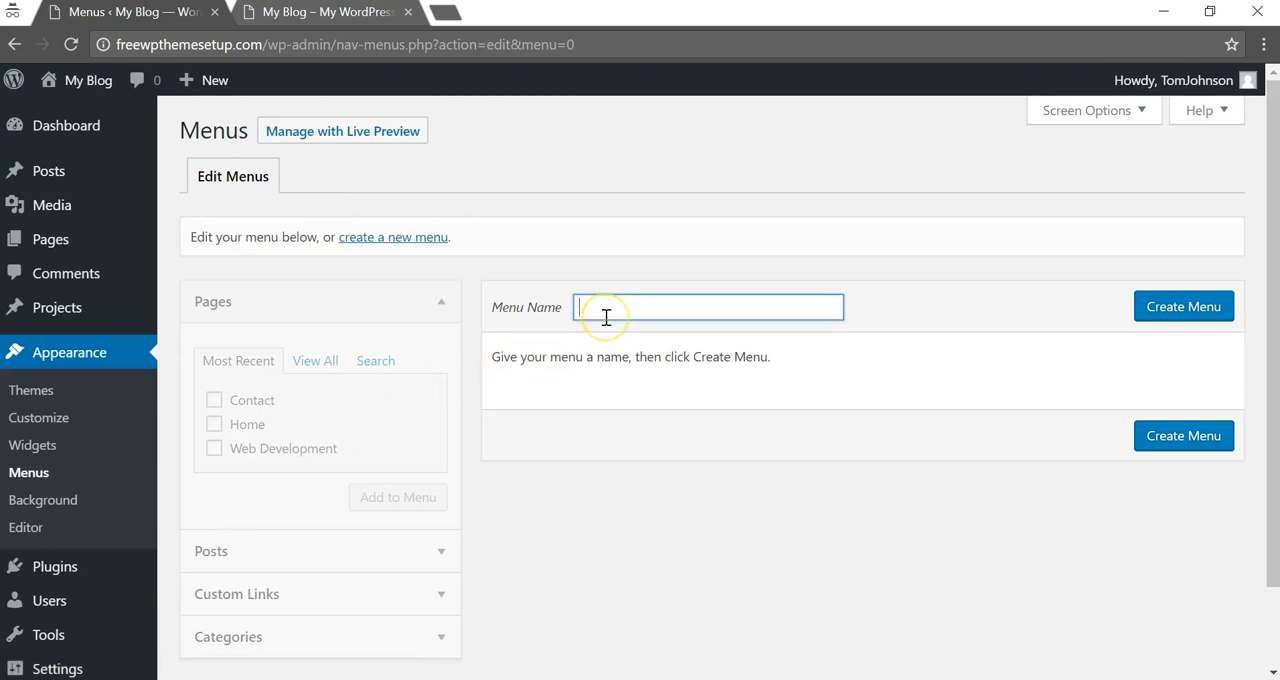
{"action": "type", "text": "main menu"}
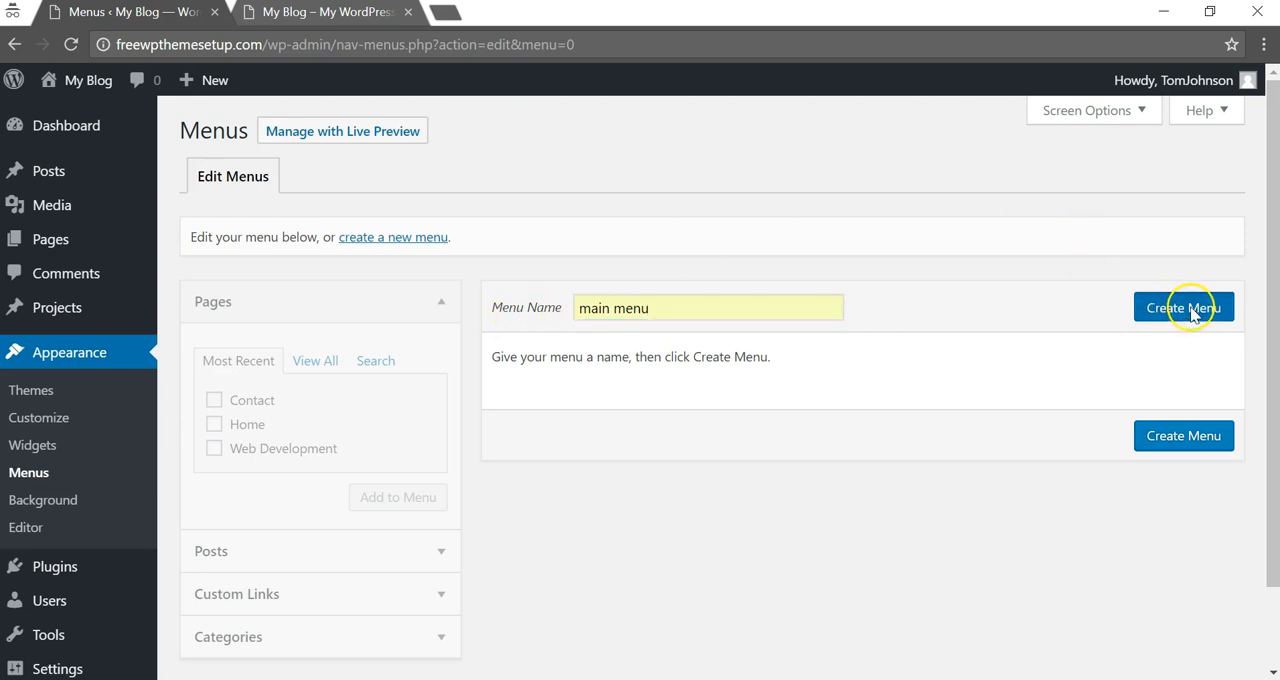
{"action": "left_click", "coordinate": [1184, 308]}
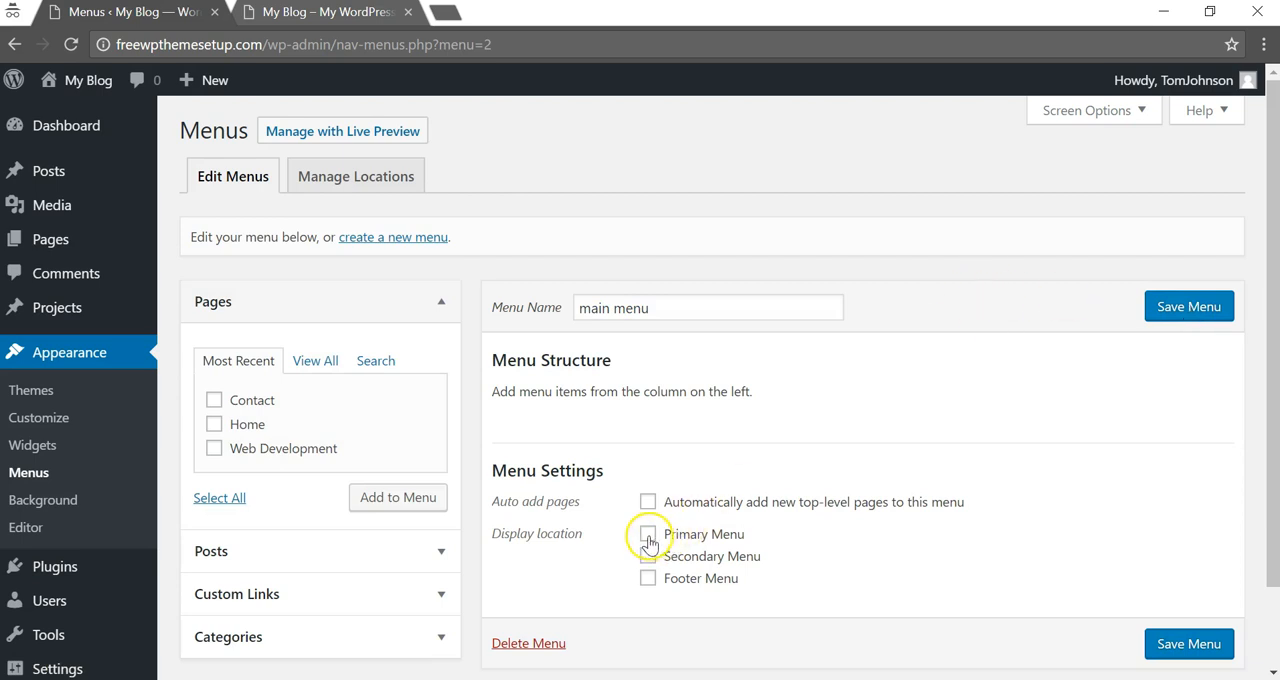
{"action": "left_click", "coordinate": [648, 532]}
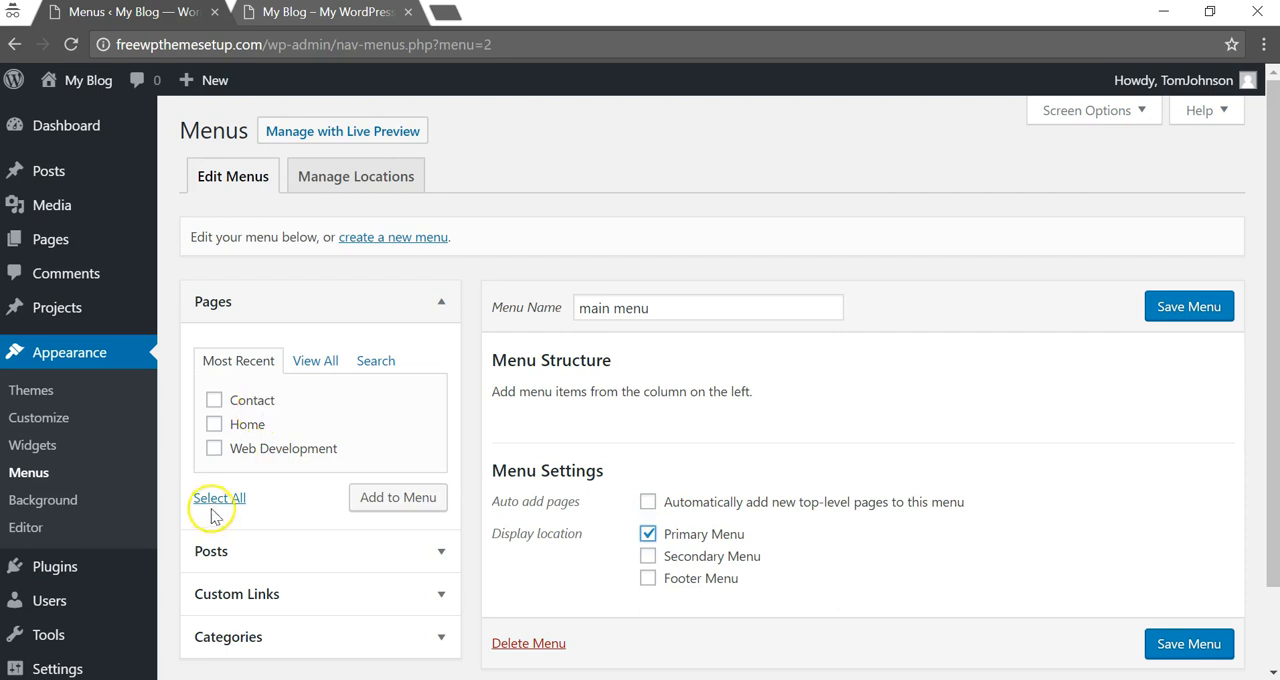
Step: Add all pages, order them Home, Web Development, Contact, and save the menu
{"action": "left_click", "coordinate": [218, 496]}
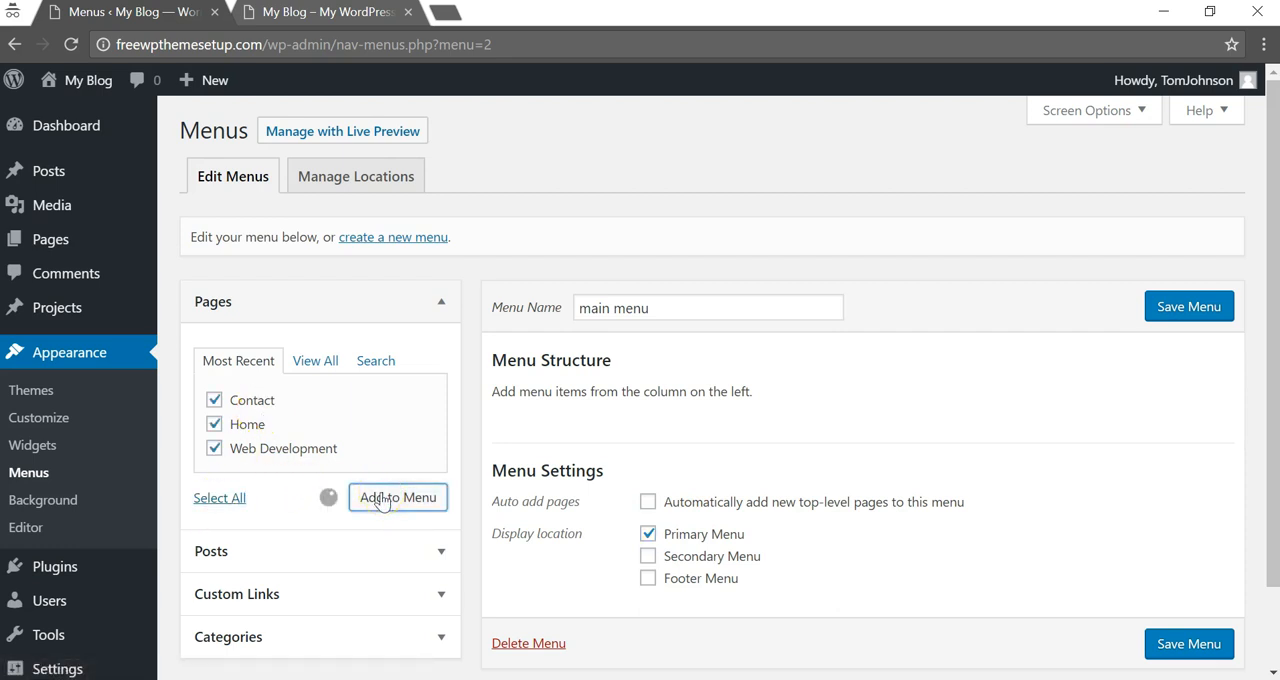
{"action": "left_click", "coordinate": [396, 496]}
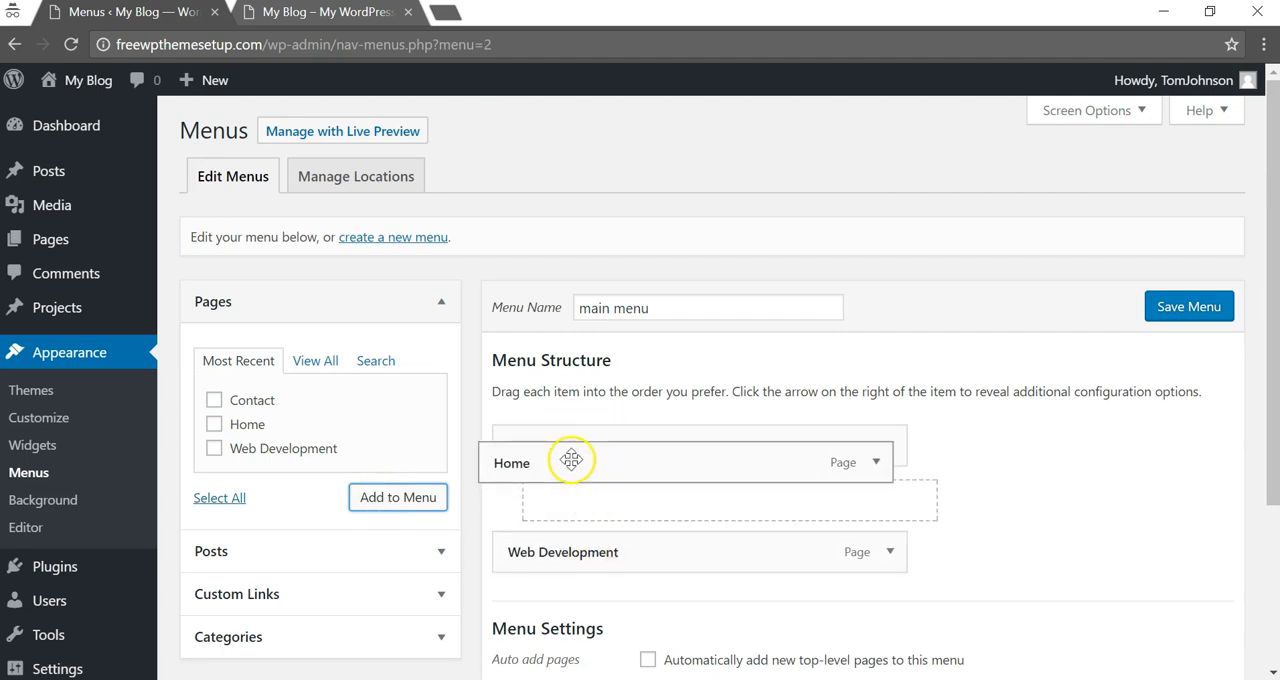
{"action": "left_click_drag", "start_coordinate": [572, 460], "coordinate": [550, 548]}
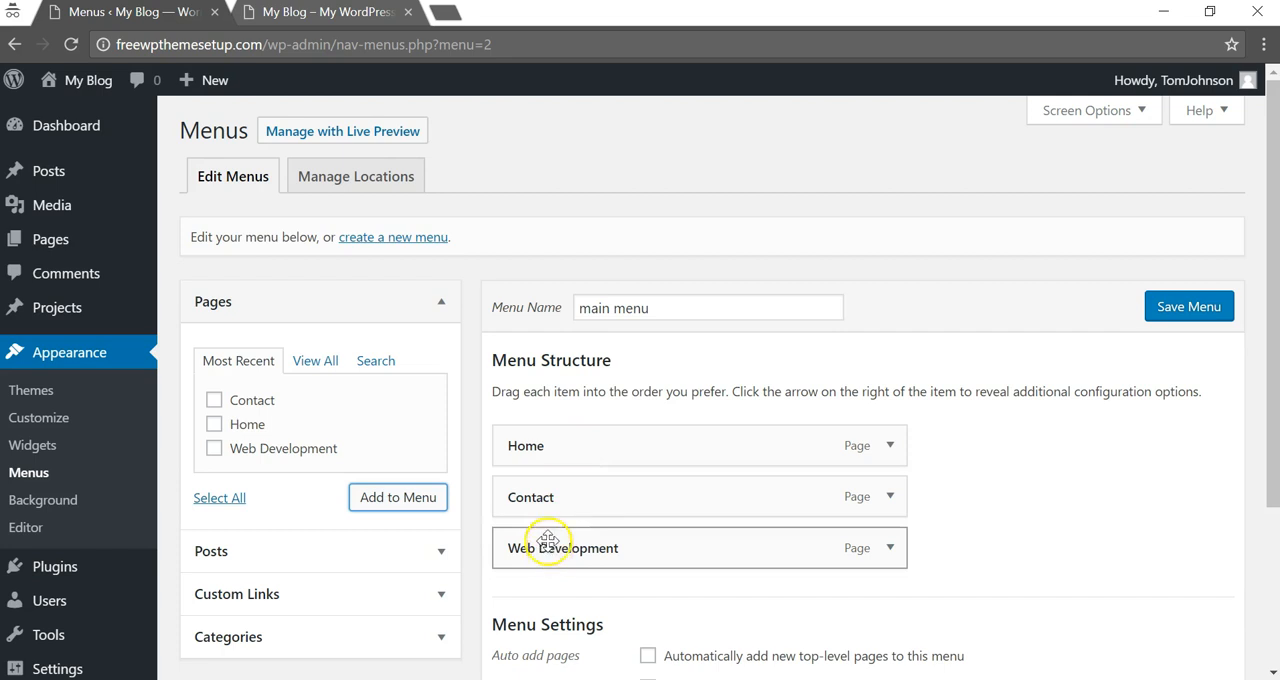
{"action": "left_click_drag", "start_coordinate": [548, 548], "coordinate": [548, 496]}
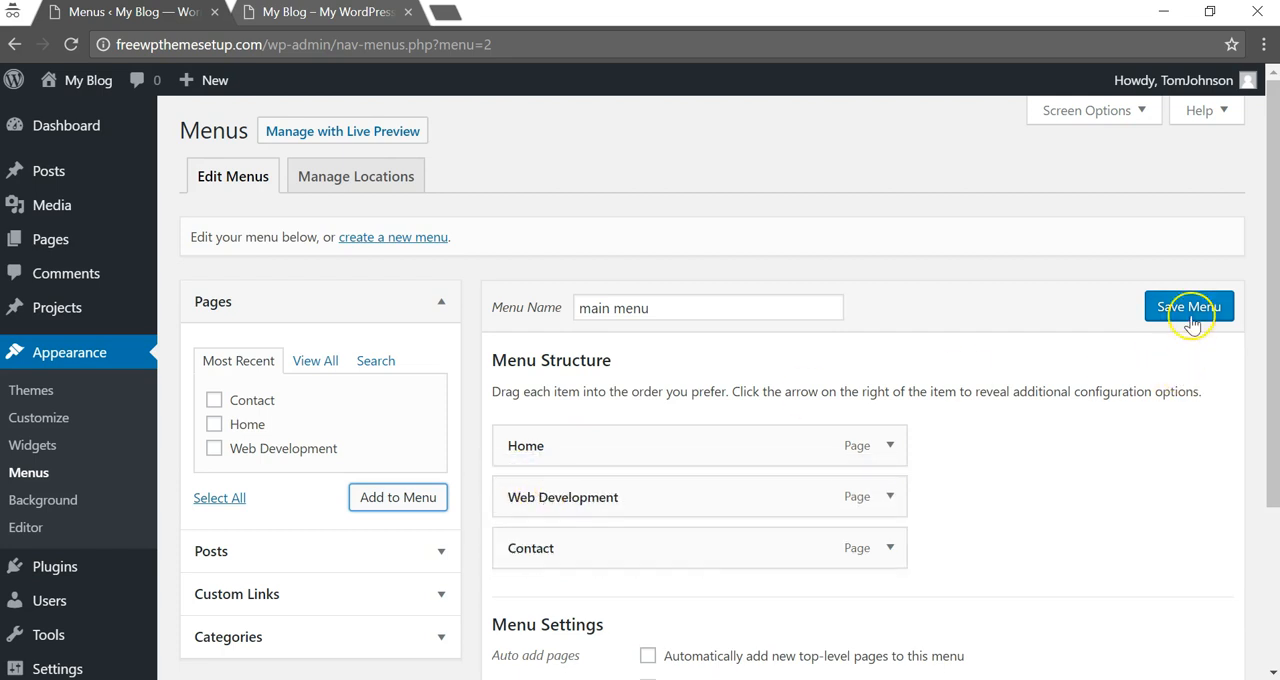
{"action": "left_click", "coordinate": [1188, 306]}
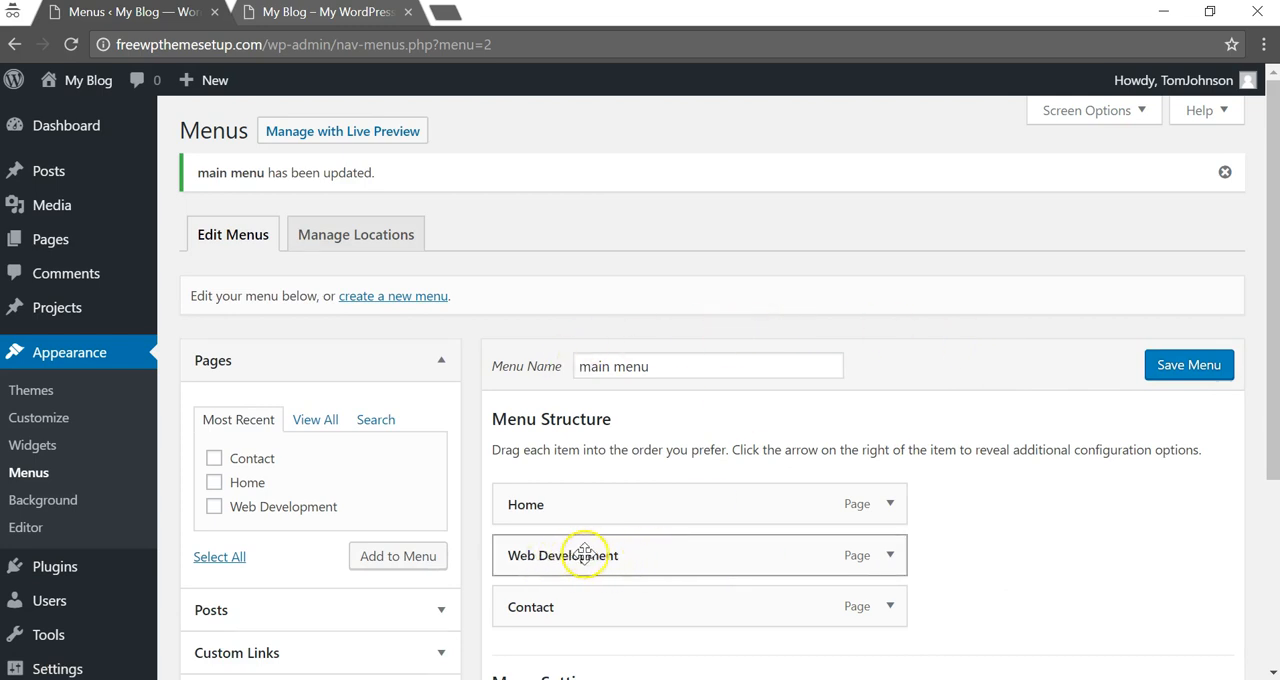
{"action": "mouse_move", "coordinate": [54, 204]}
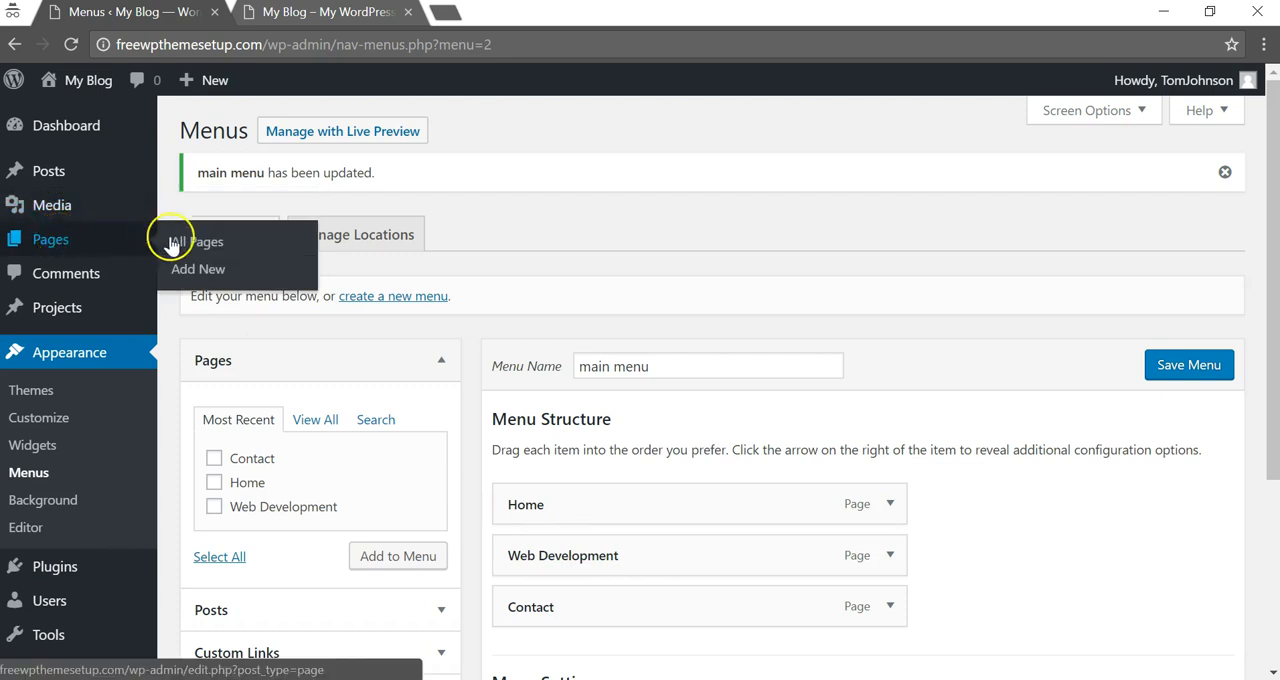
Step: Create and publish a new page titled HTML
{"action": "left_click", "coordinate": [198, 268]}
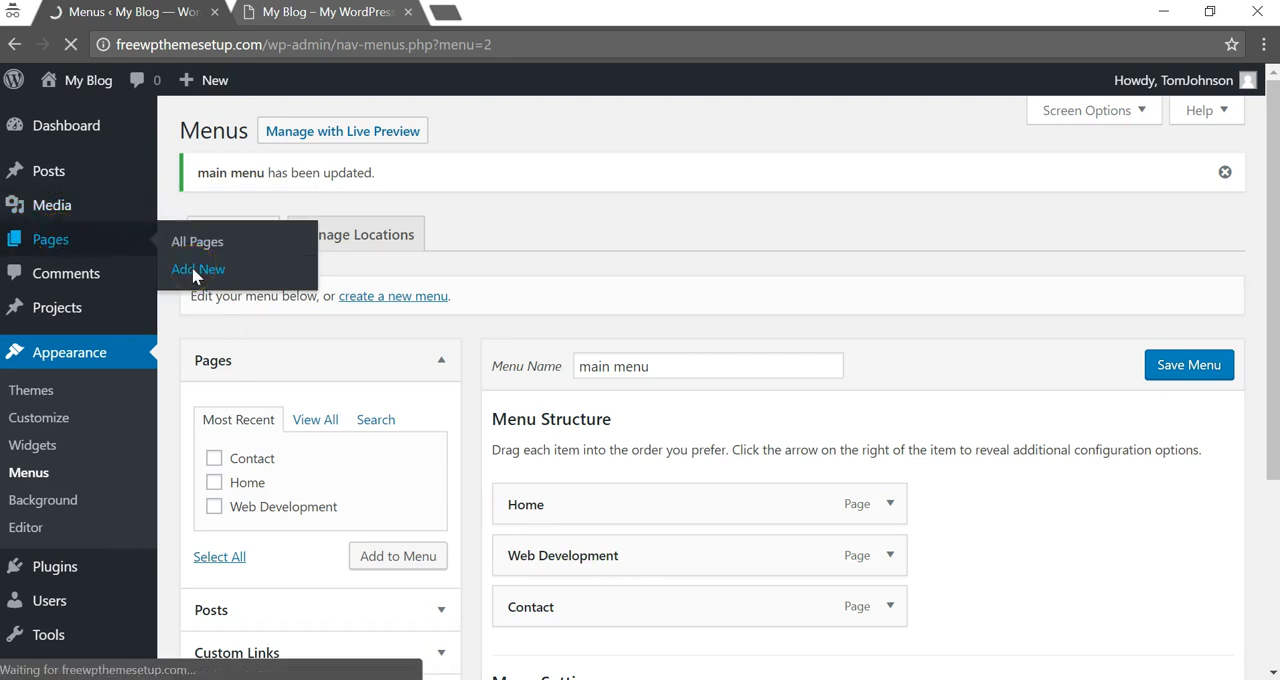
{"action": "left_click", "coordinate": [196, 268]}
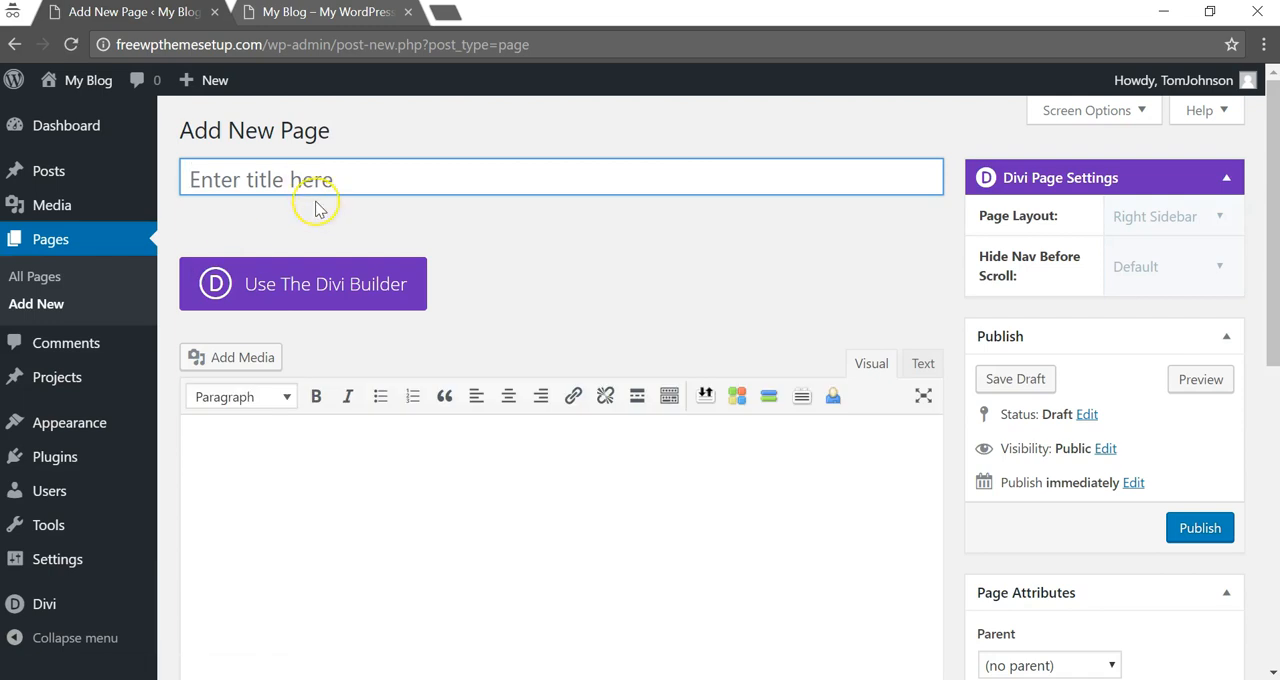
{"action": "type", "text": "HTML"}
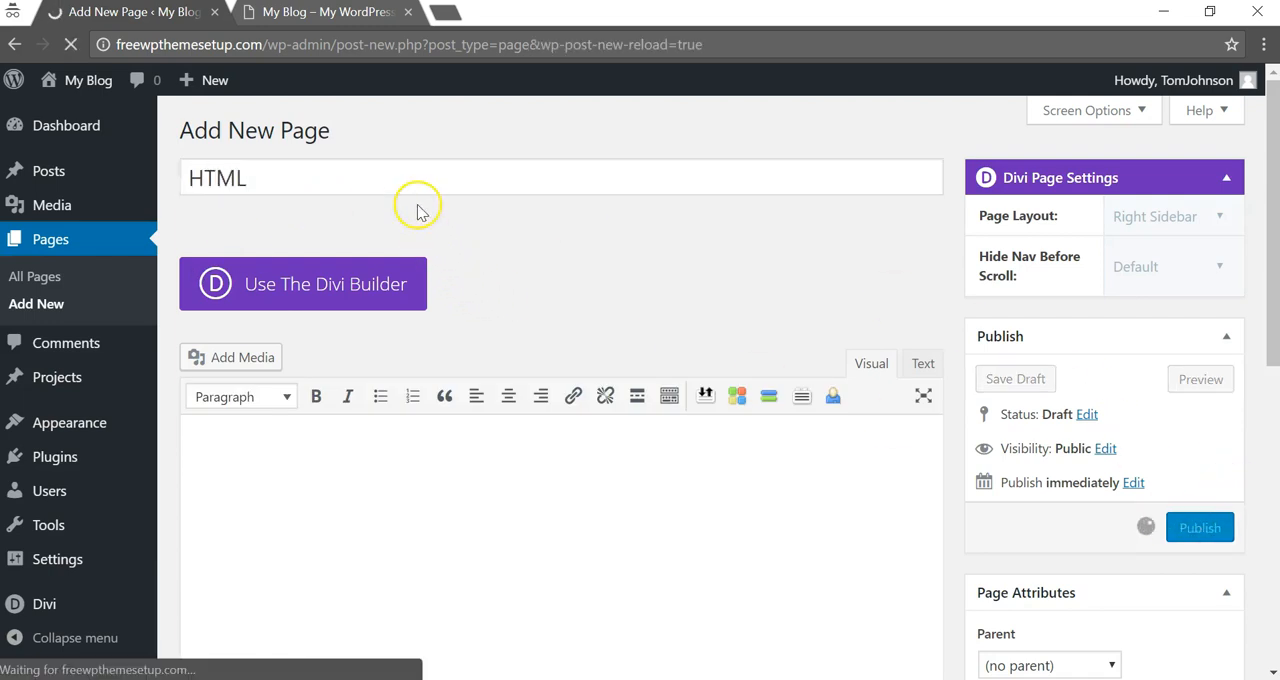
{"action": "left_click", "coordinate": [1200, 528]}
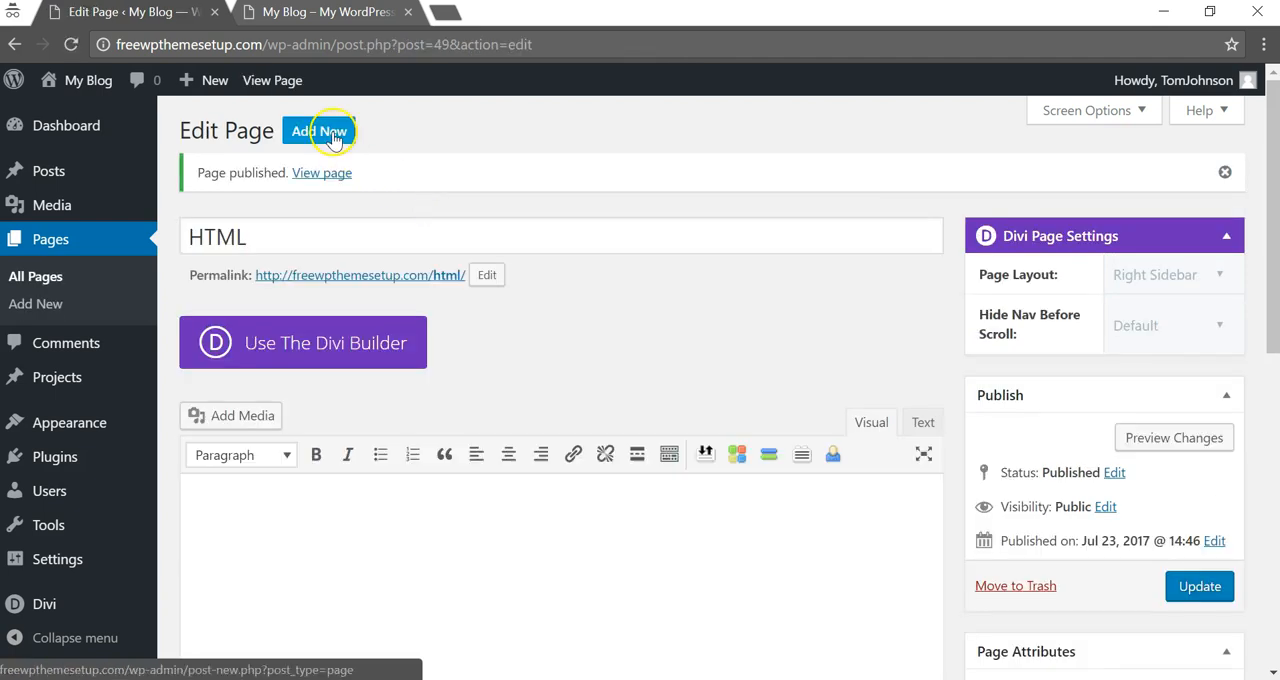
Step: Create and publish a new page titled CSS
{"action": "left_click", "coordinate": [320, 132]}
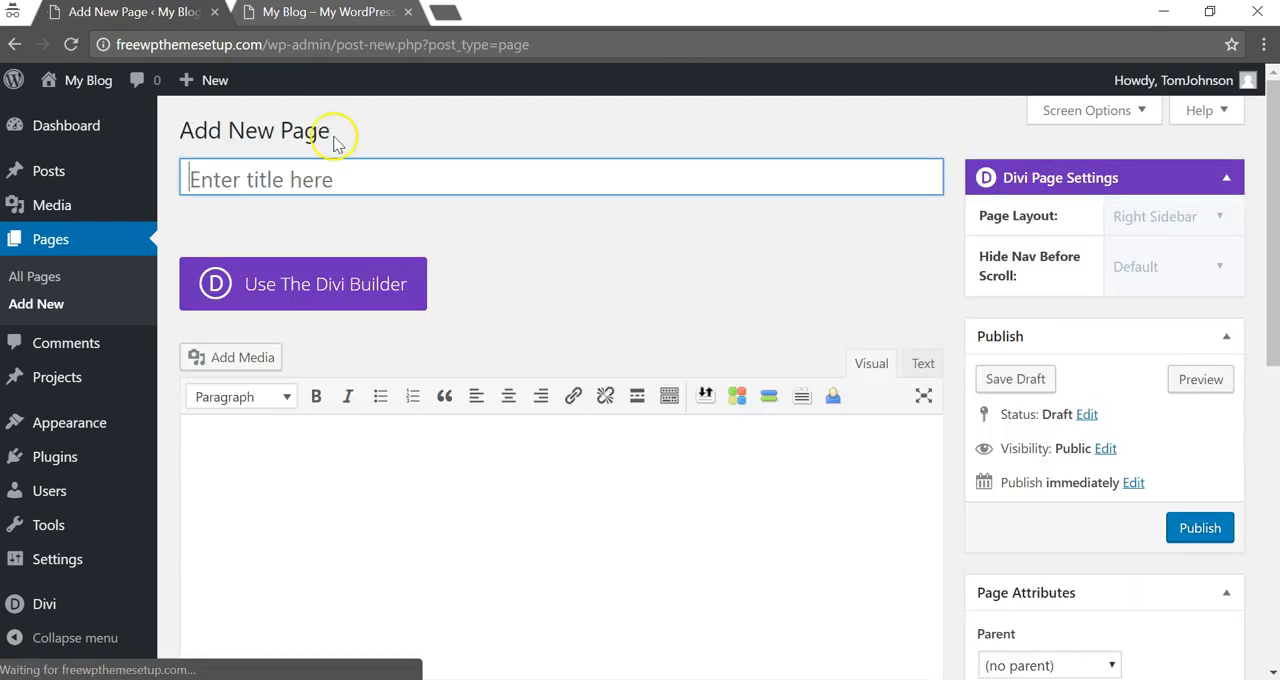
{"action": "type", "text": "CSS"}
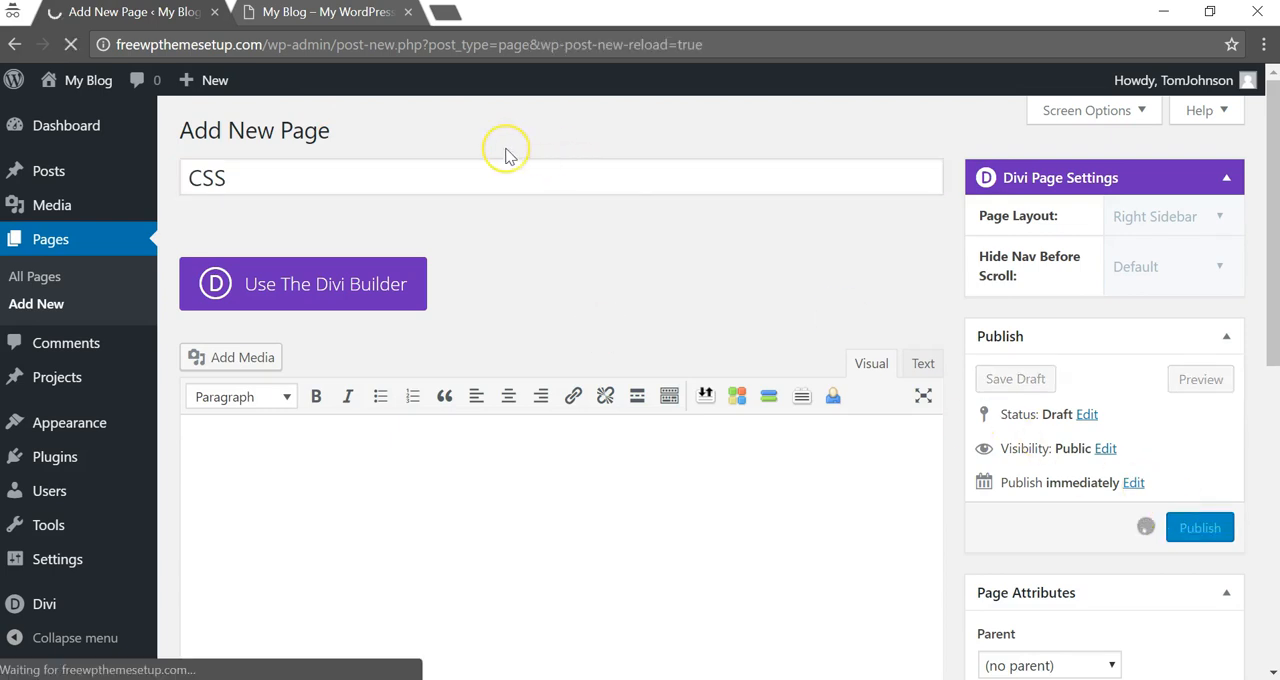
{"action": "left_click", "coordinate": [1200, 528]}
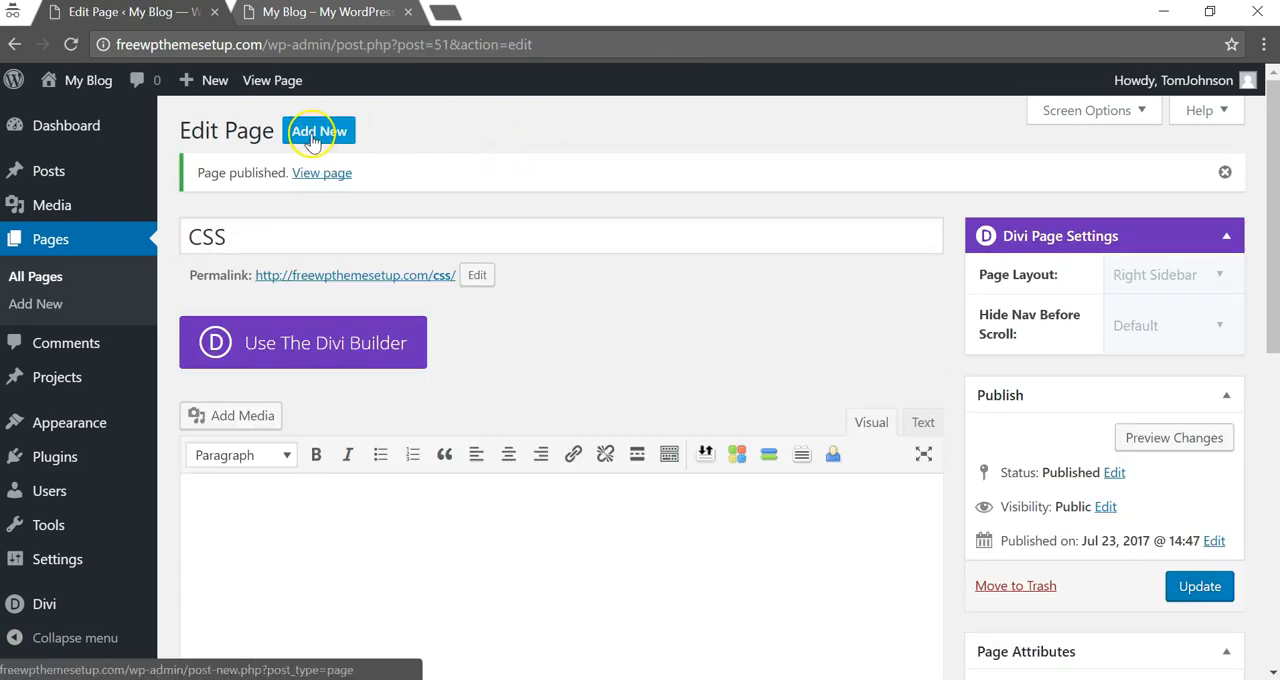
Step: Create and publish a new page titled Javascript
{"action": "left_click", "coordinate": [320, 132]}
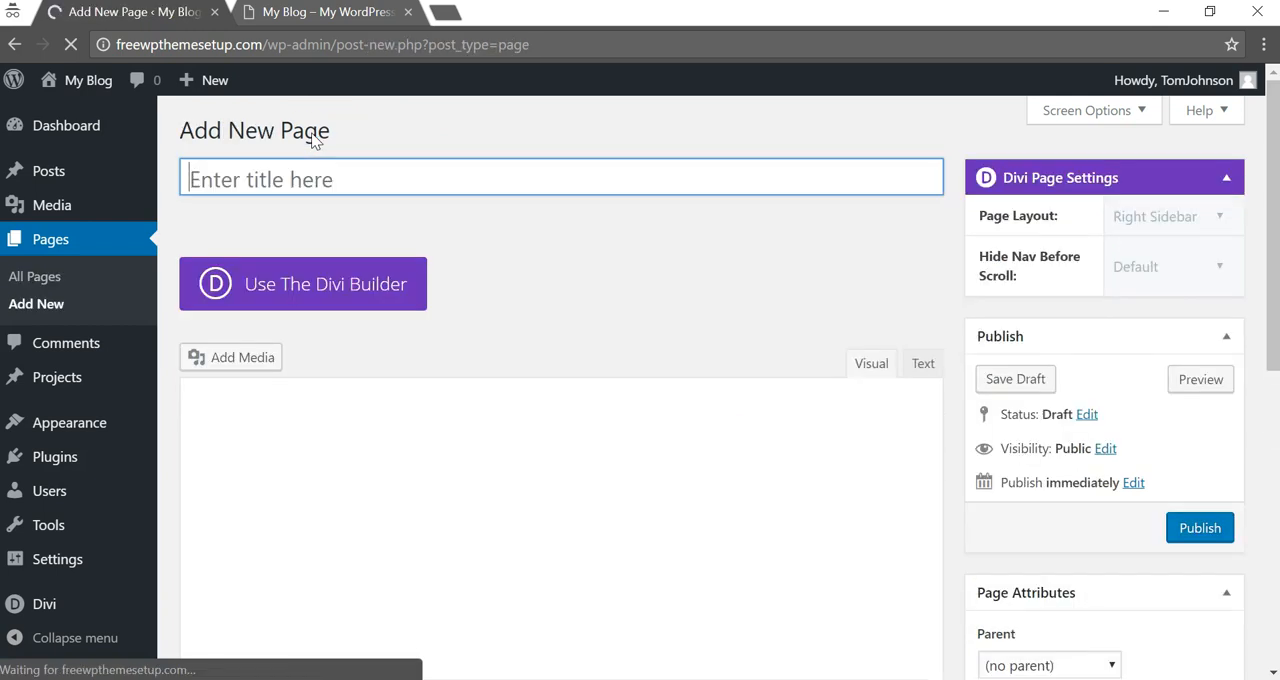
{"action": "type", "text": "Javascript"}
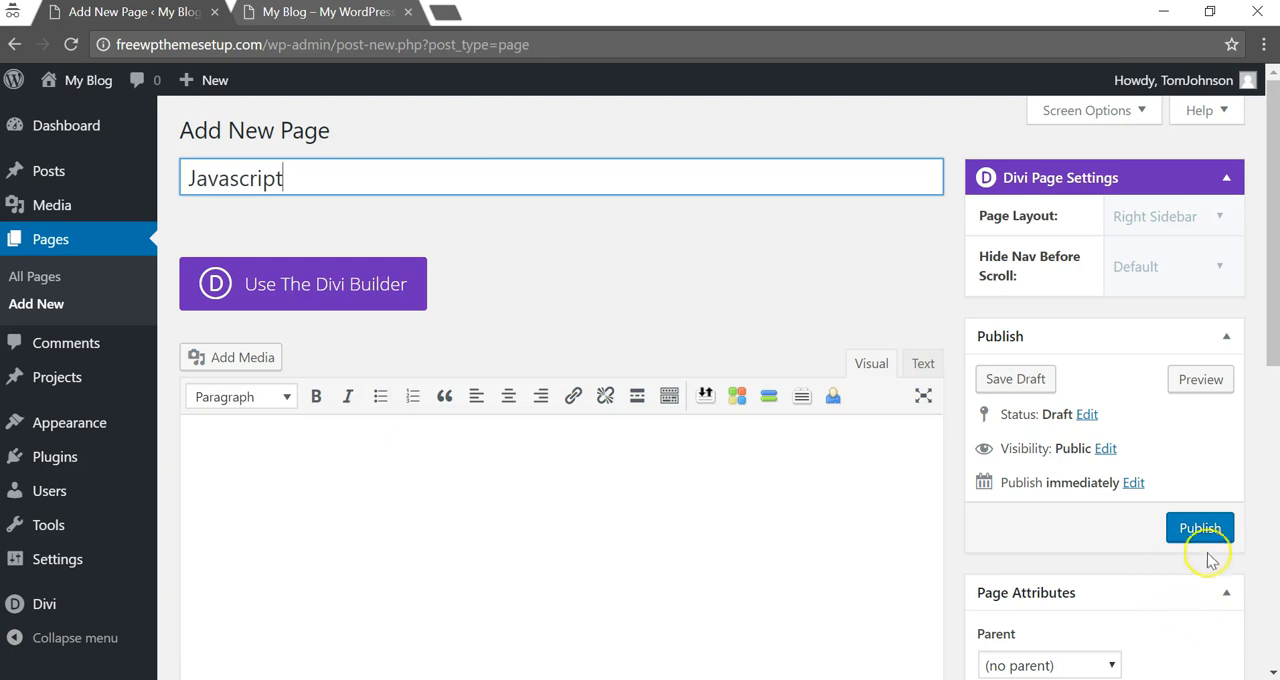
{"action": "left_click", "coordinate": [1200, 528]}
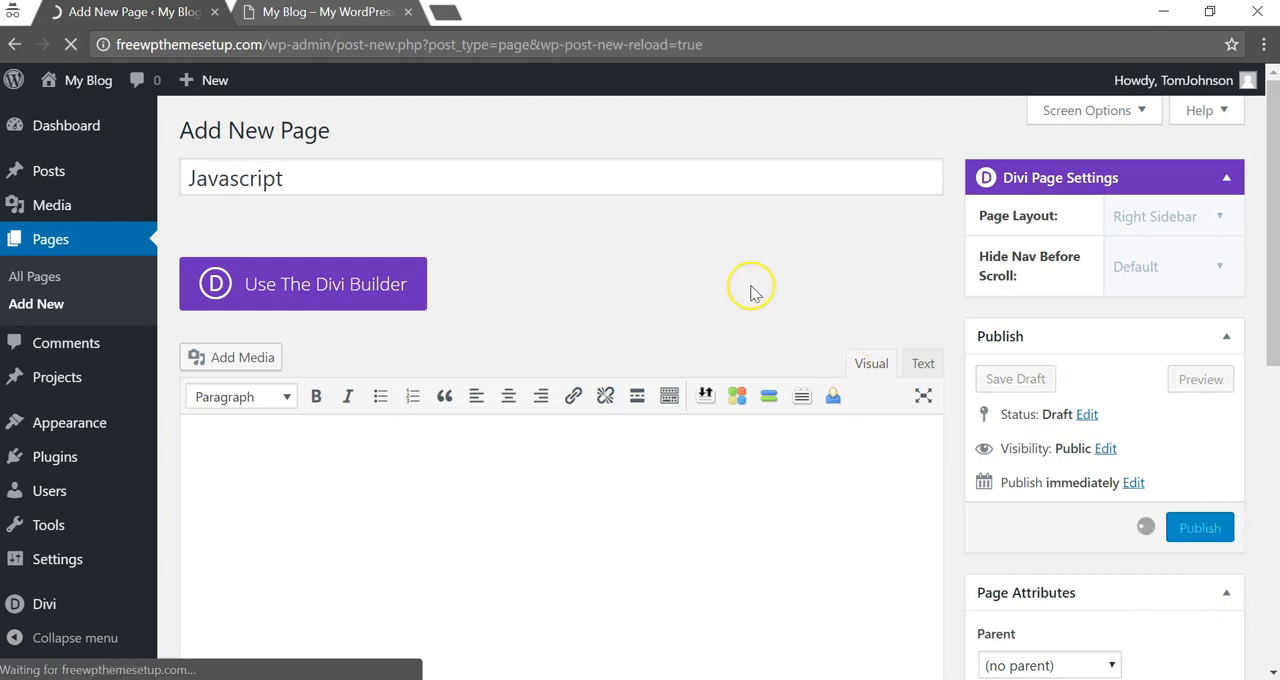
{"action": "left_click", "coordinate": [1200, 528]}
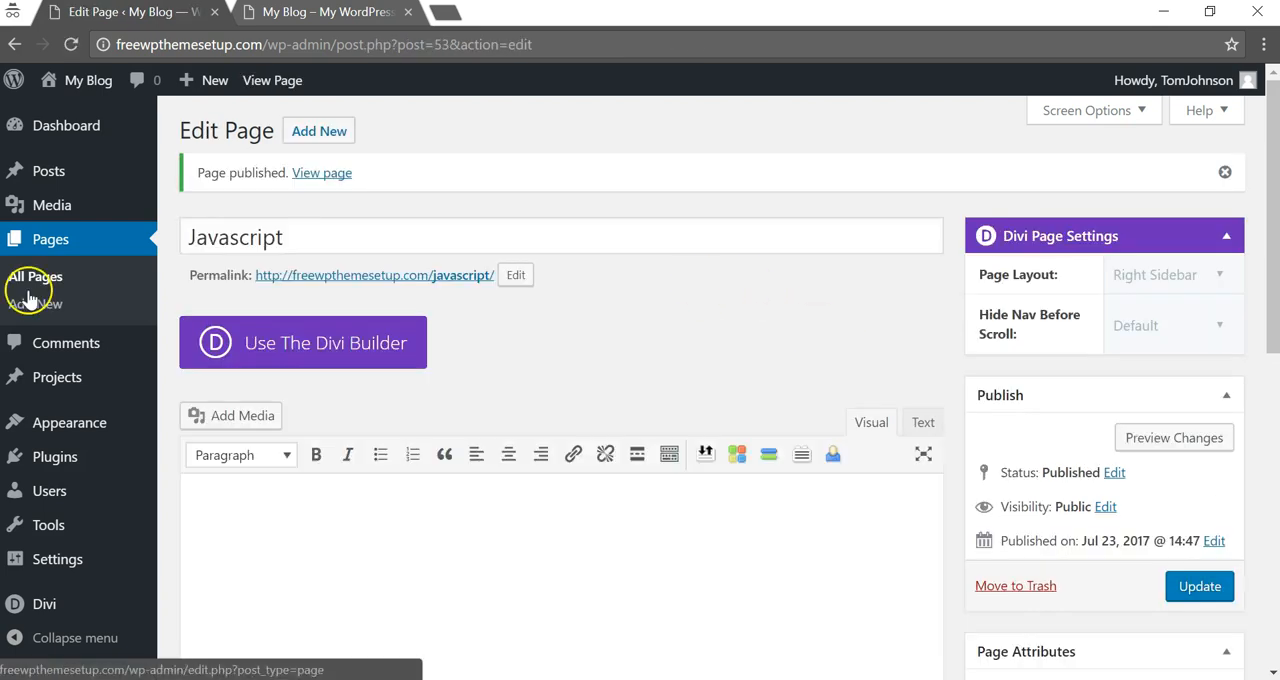
{"action": "mouse_move", "coordinate": [68, 422]}
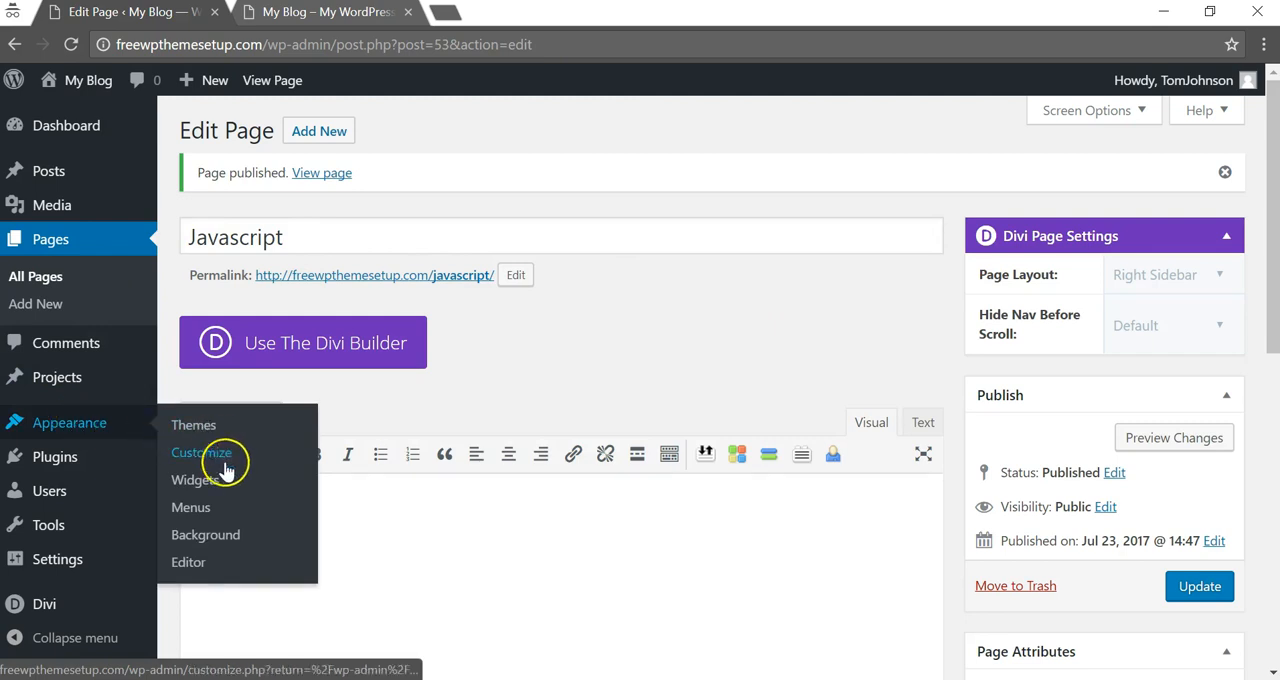
Step: Add the Javascript, CSS and HTML pages to the main menu in the Menus editor
{"action": "left_click", "coordinate": [328, 12]}
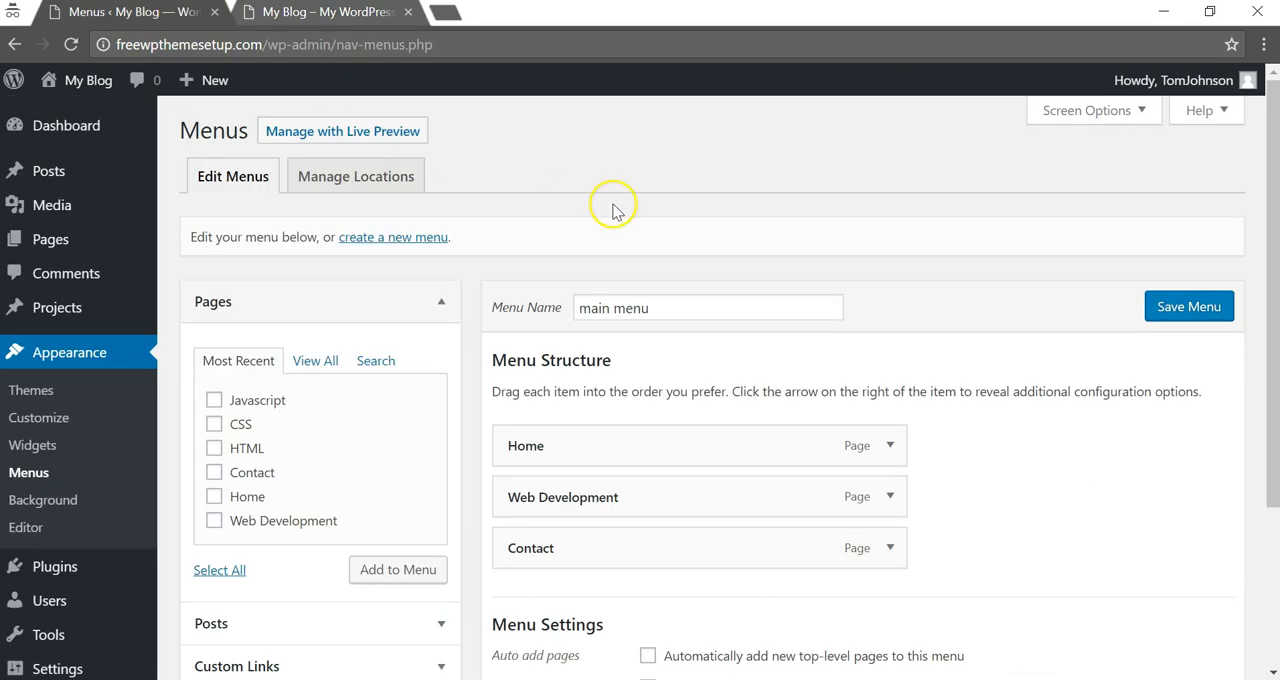
{"action": "left_click", "coordinate": [214, 400]}
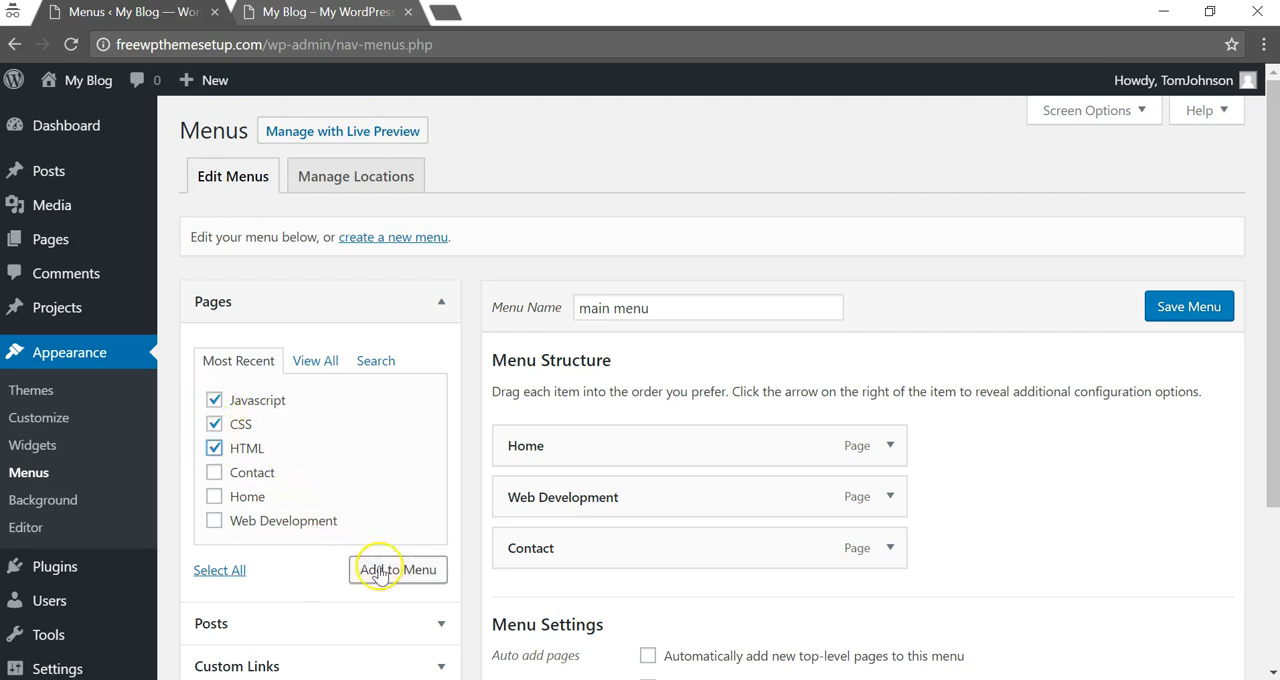
{"action": "left_click", "coordinate": [396, 568]}
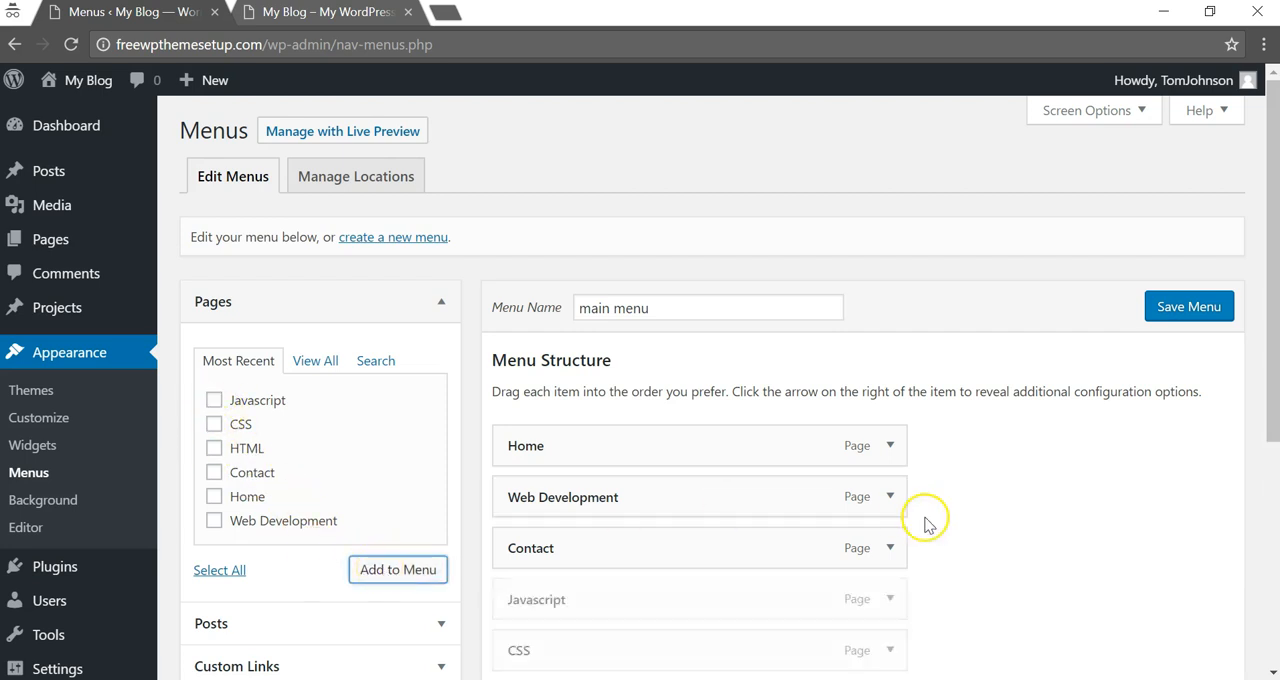
{"action": "scroll", "scroll_direction": "down", "scroll_amount": 3}
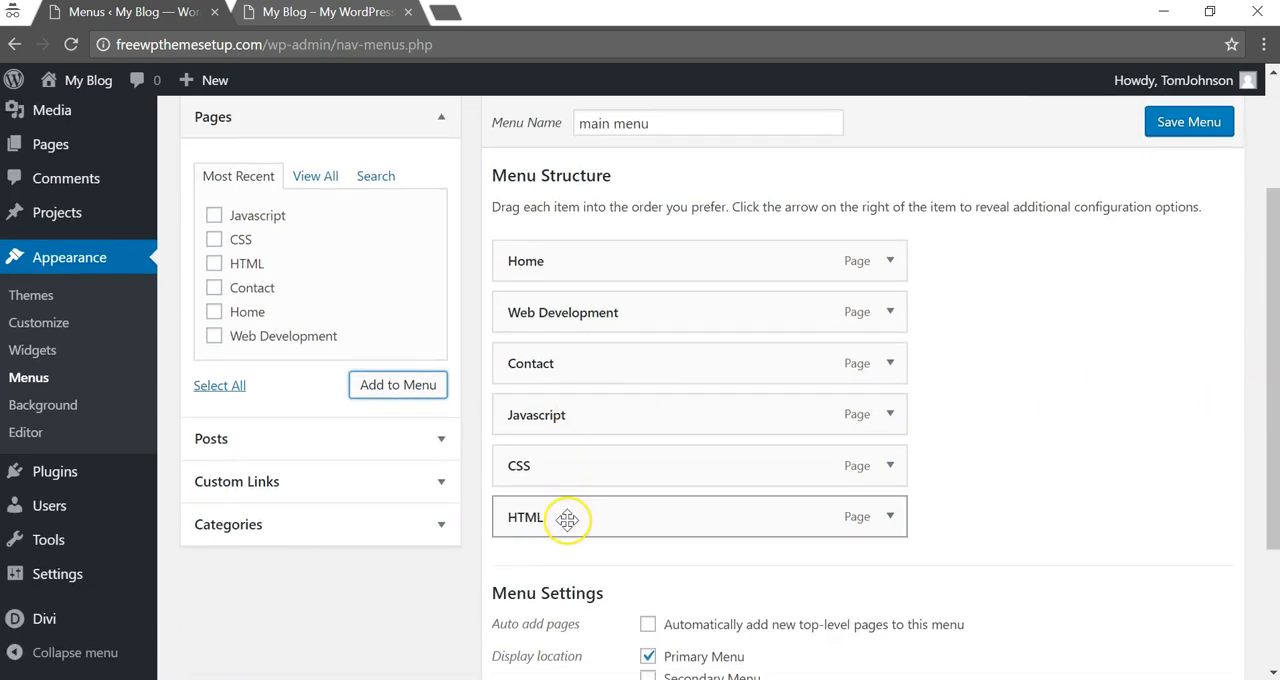
Step: Nest HTML, CSS and Javascript as sub items under Web Development
{"action": "left_click_drag", "start_coordinate": [568, 516], "coordinate": [568, 362]}
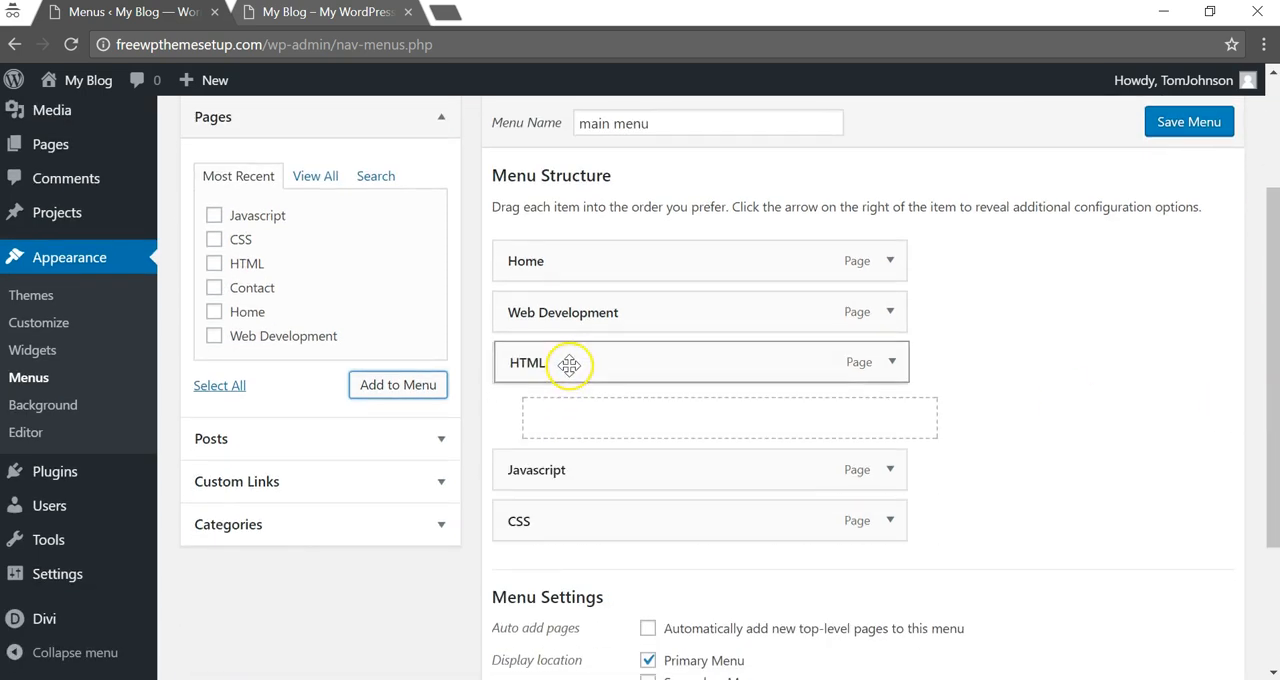
{"action": "left_click_drag", "start_coordinate": [570, 362], "coordinate": [572, 348]}
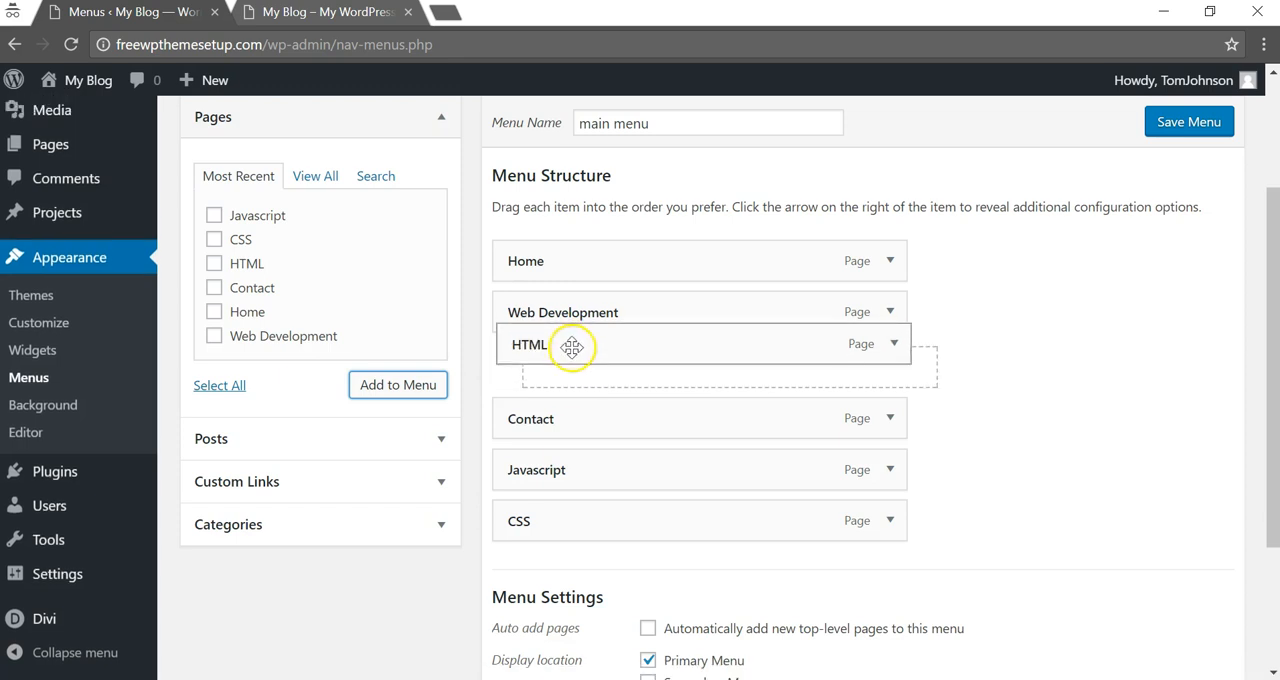
{"action": "left_click_drag", "start_coordinate": [572, 348], "coordinate": [608, 364]}
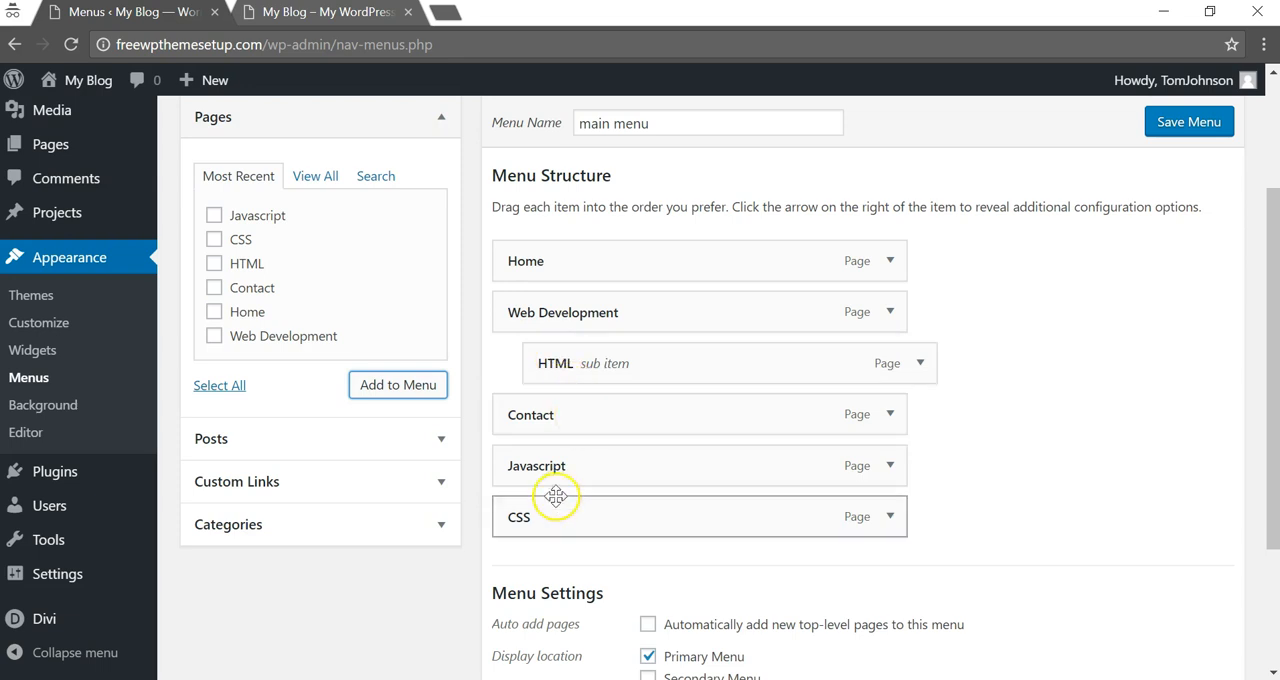
{"action": "left_click_drag", "start_coordinate": [556, 496], "coordinate": [572, 388]}
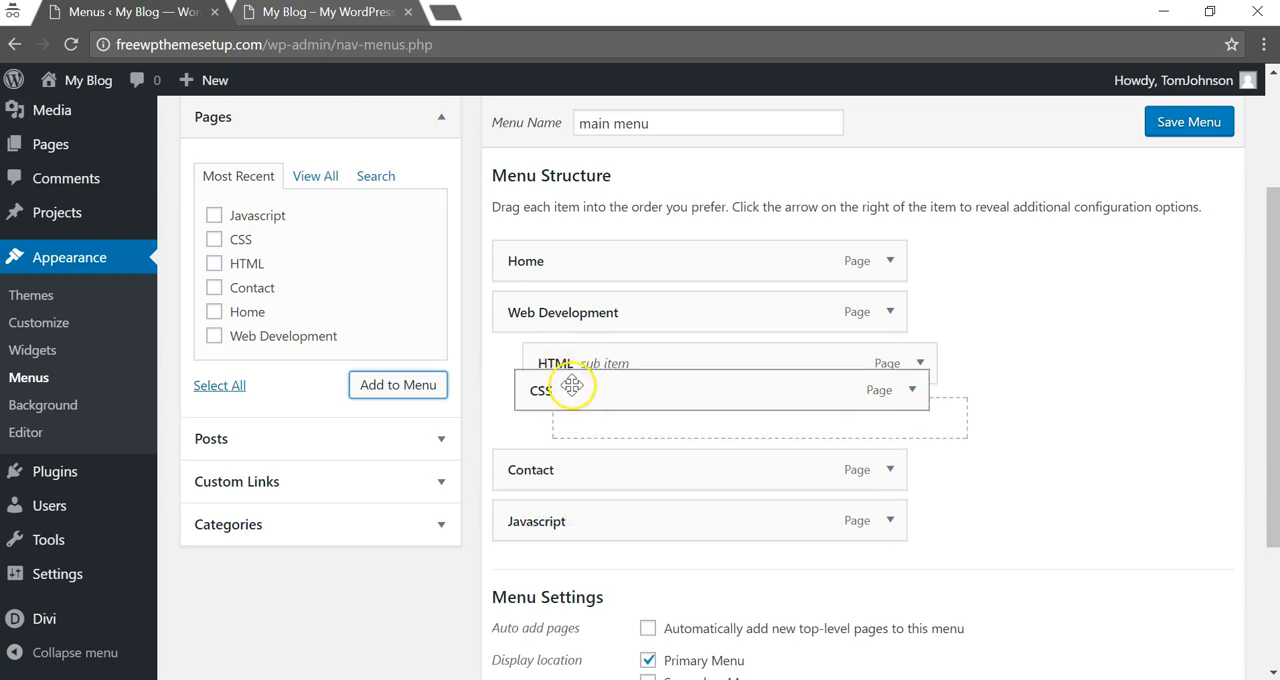
{"action": "left_click_drag", "start_coordinate": [572, 388], "coordinate": [572, 414]}
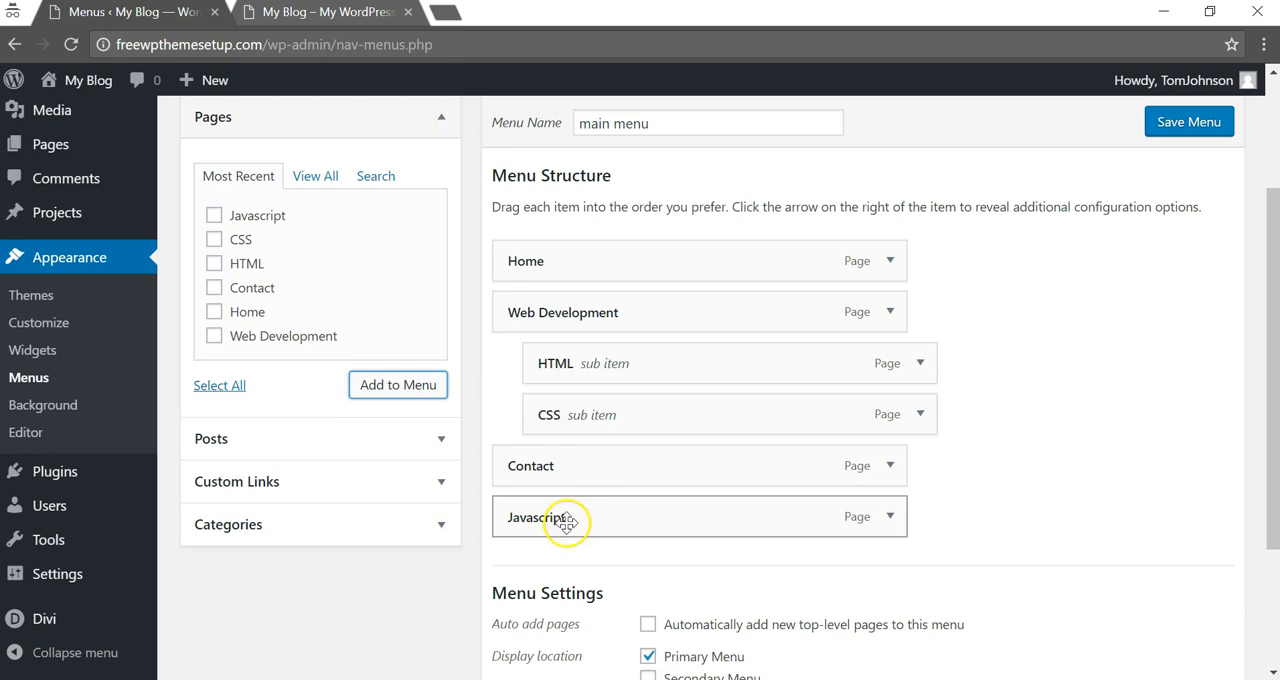
{"action": "left_click_drag", "start_coordinate": [540, 516], "coordinate": [600, 464]}
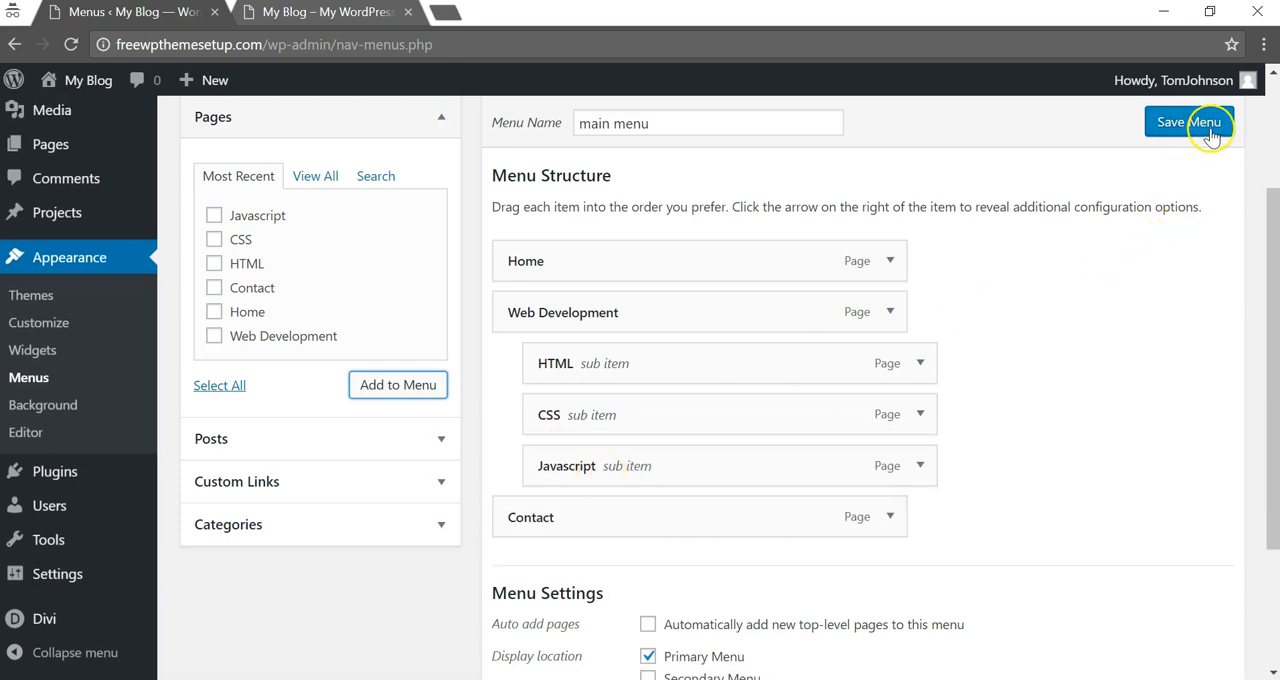
Step: Save the updated main menu with its nested structure
{"action": "left_click", "coordinate": [1188, 120]}
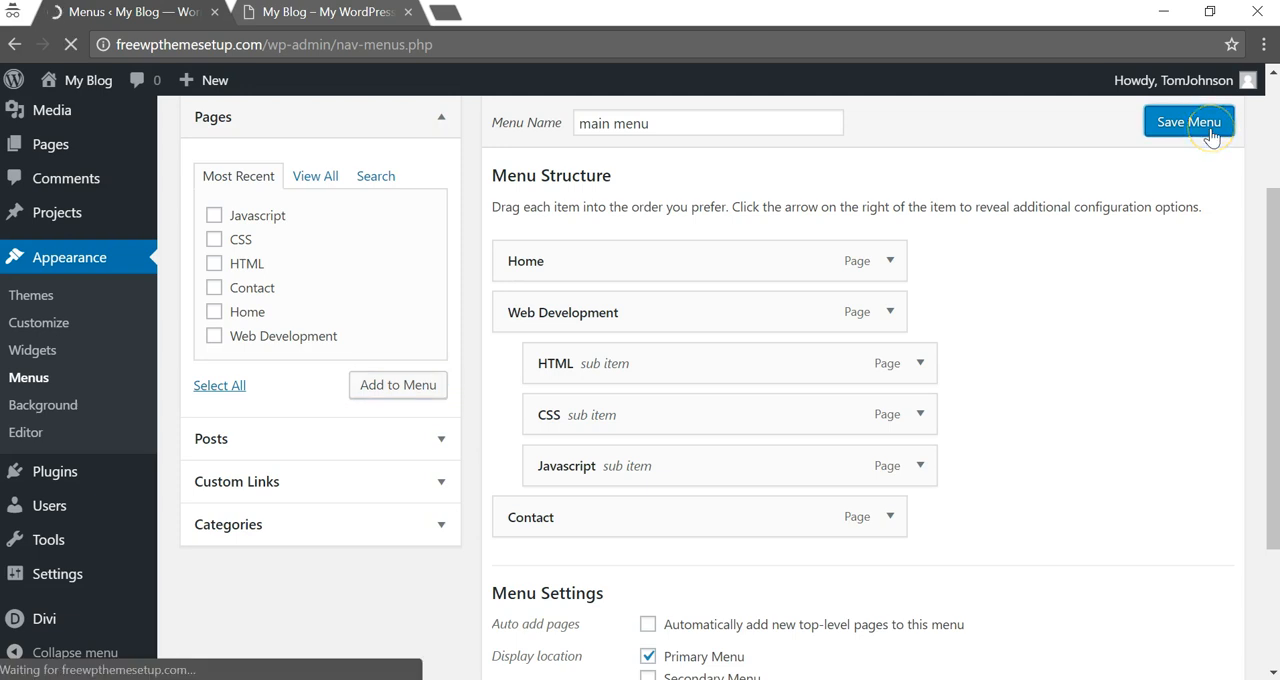
{"action": "left_click", "coordinate": [1188, 120]}
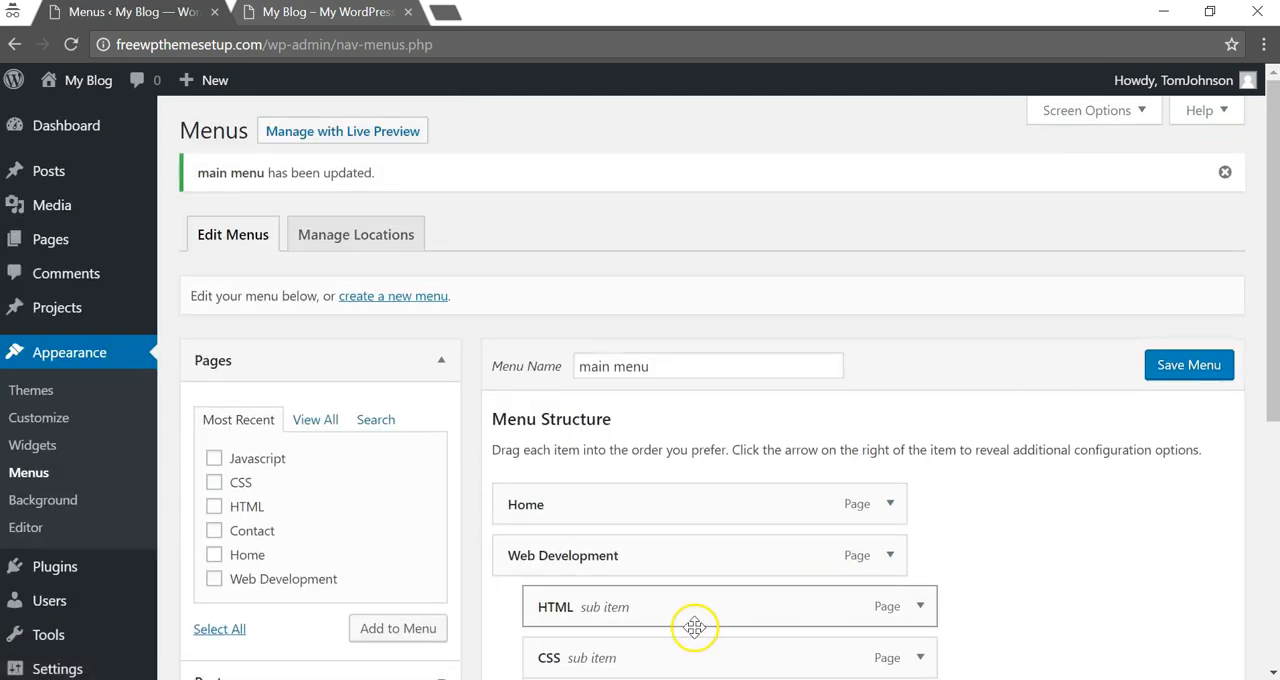
{"action": "scroll", "scroll_direction": "down", "scroll_amount": 3}
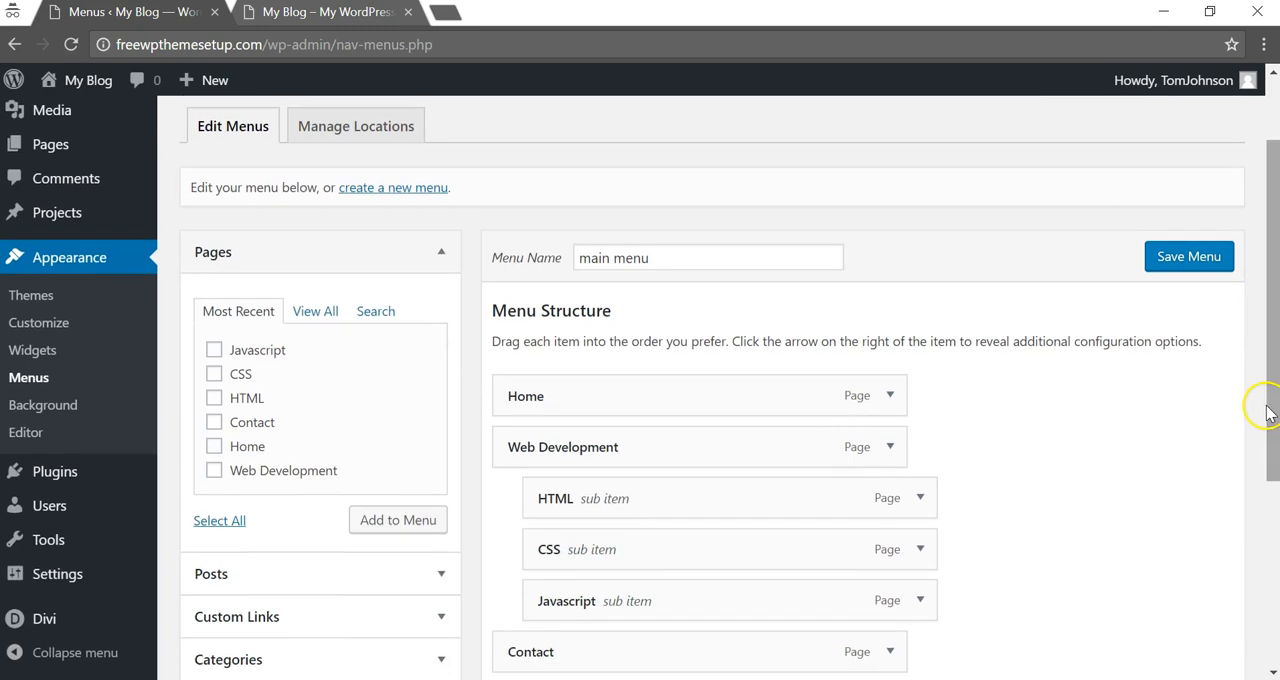
Step: Check the live Divi site header's Web Development dropdown showing HTML, CSS and Javascript
{"action": "left_click", "coordinate": [324, 12]}
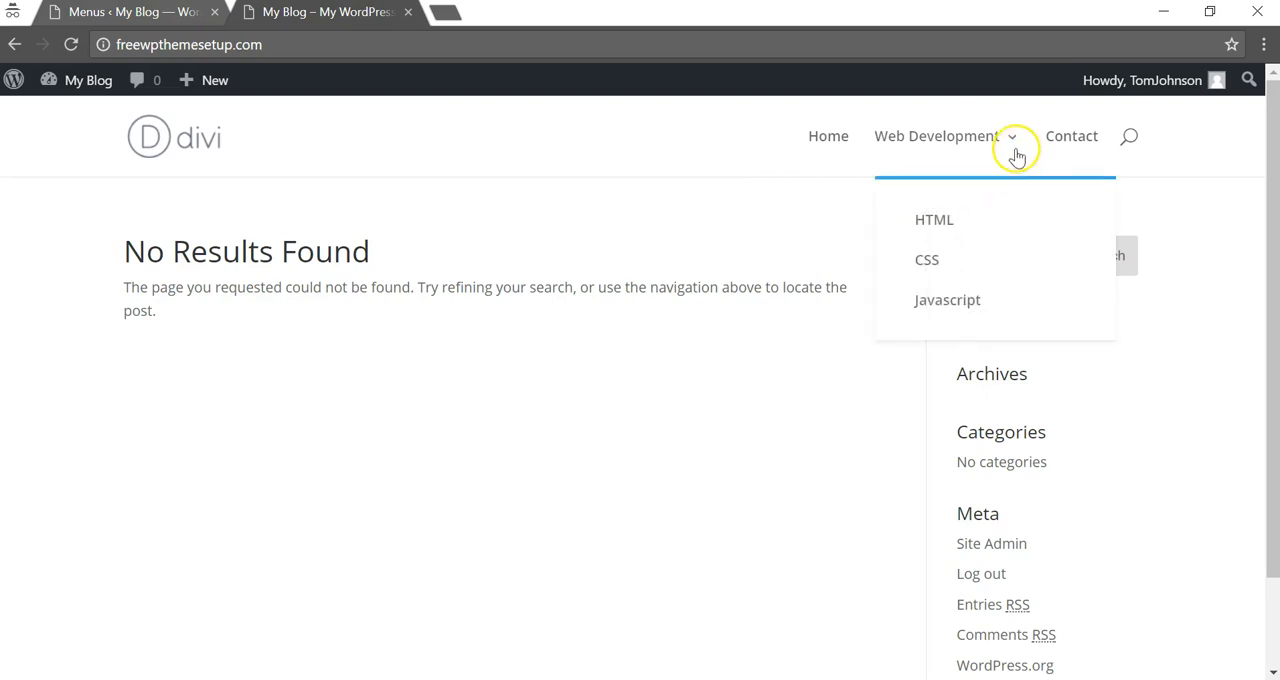
{"action": "mouse_move", "coordinate": [934, 220]}
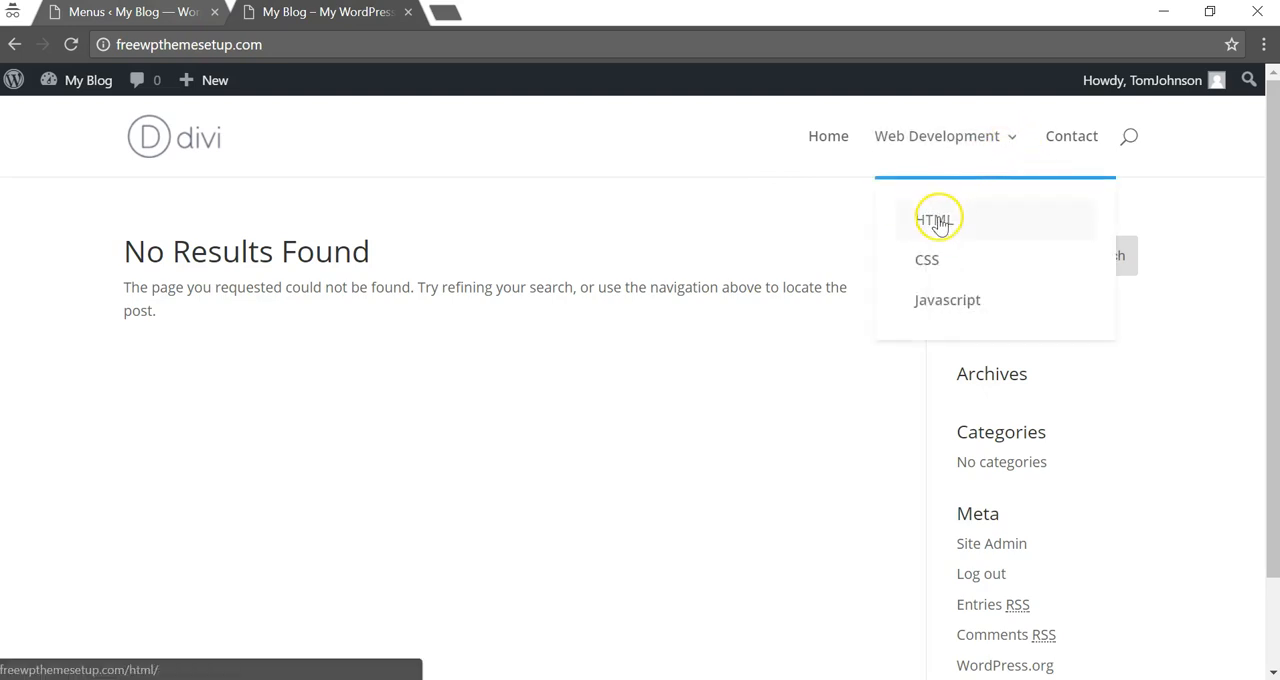
{"action": "mouse_move", "coordinate": [956, 144]}
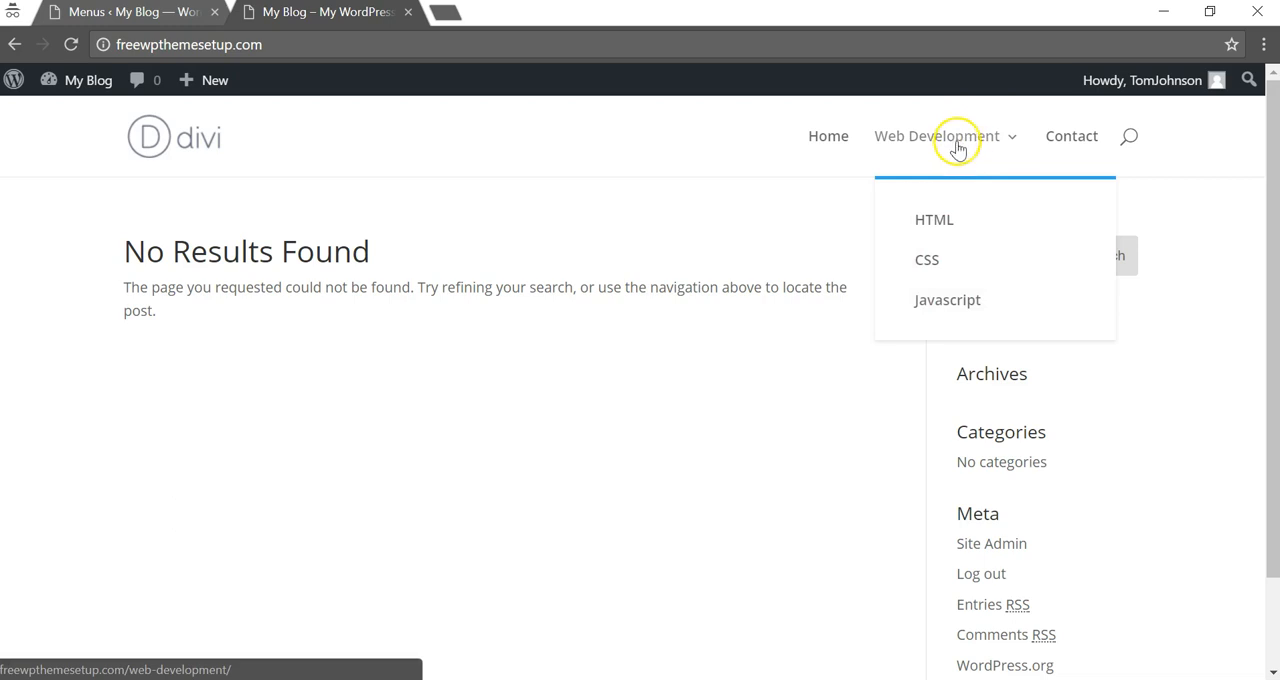
{"action": "mouse_move", "coordinate": [936, 168]}
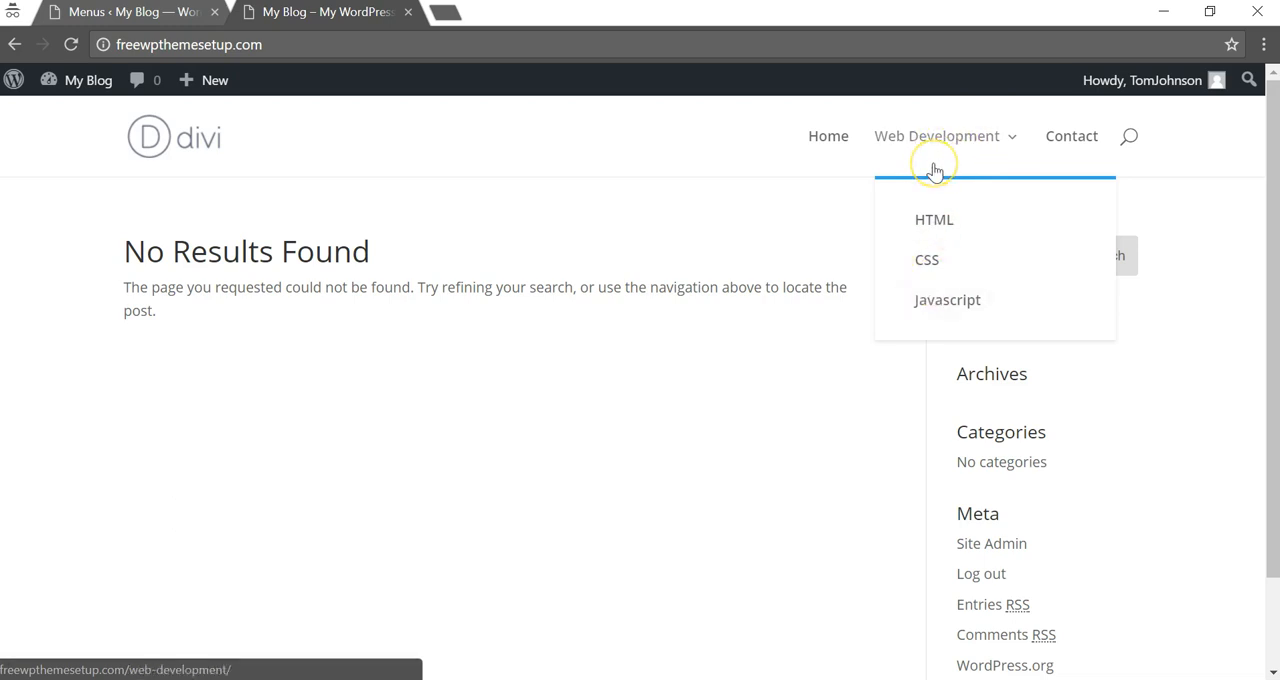
{"action": "mouse_move", "coordinate": [528, 178]}
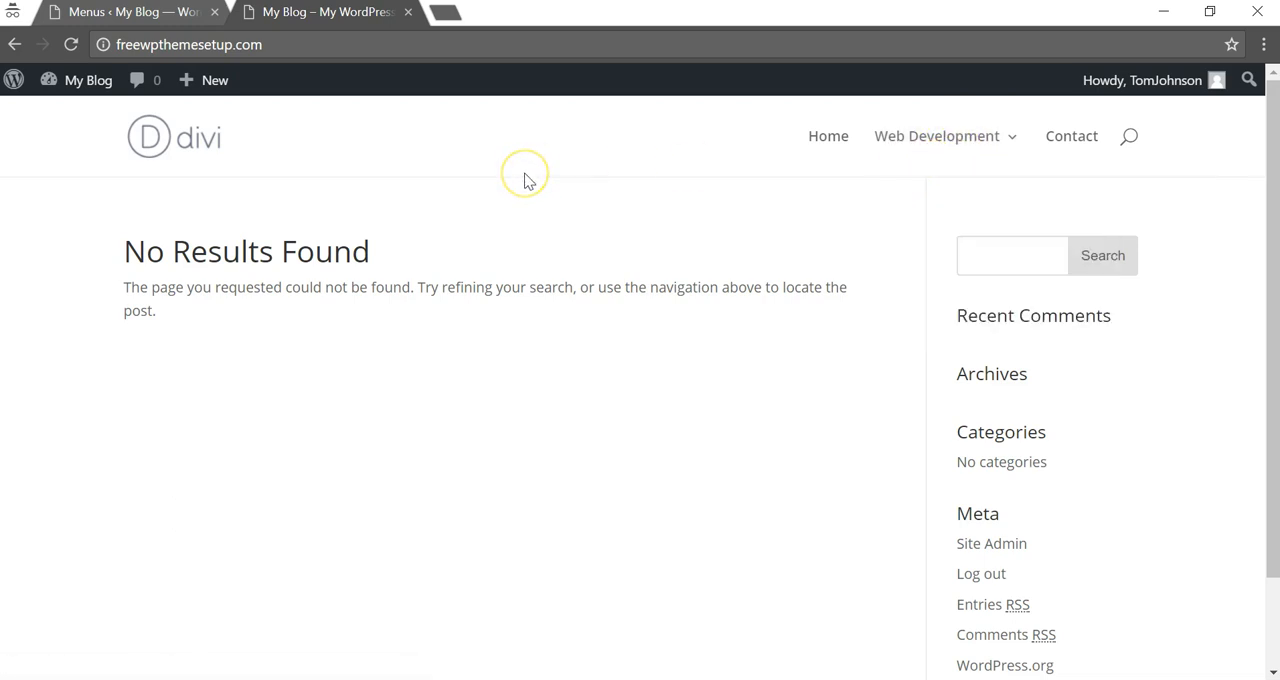